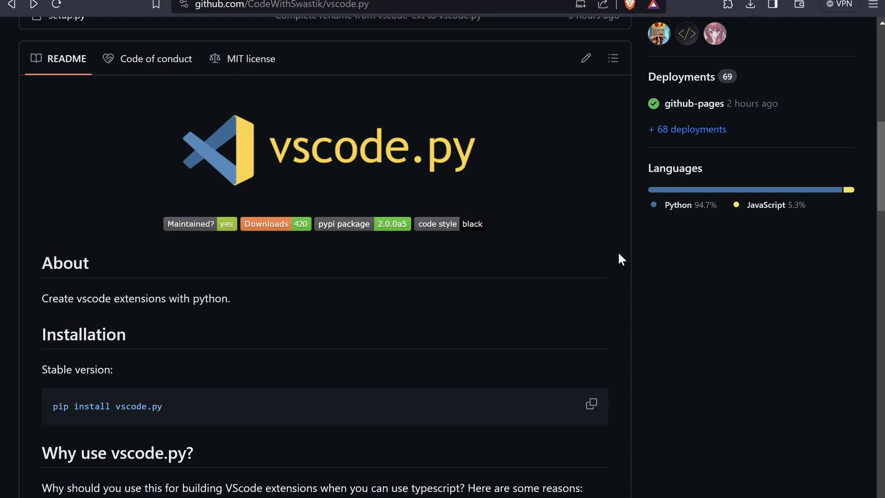
mouse_move(627, 257)
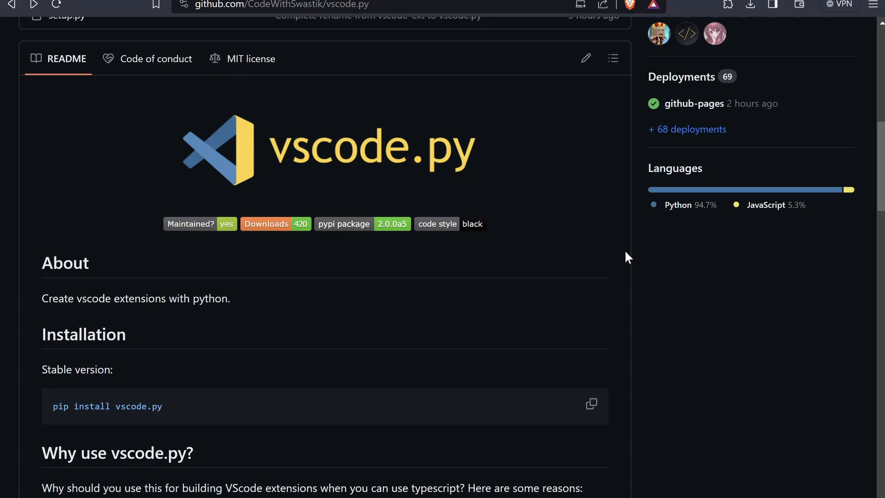
mouse_move(541, 212)
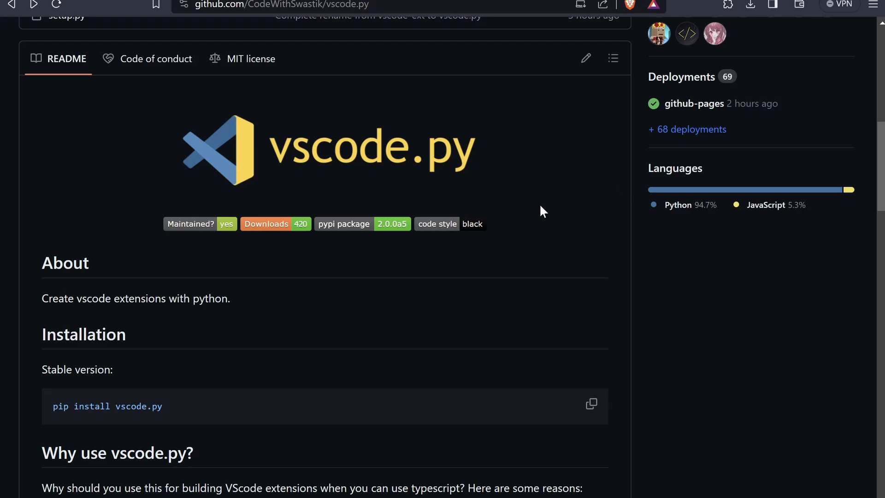
- Install vscode.py with pip in Command Prompt, which reports it already satisfied
click(591, 404)
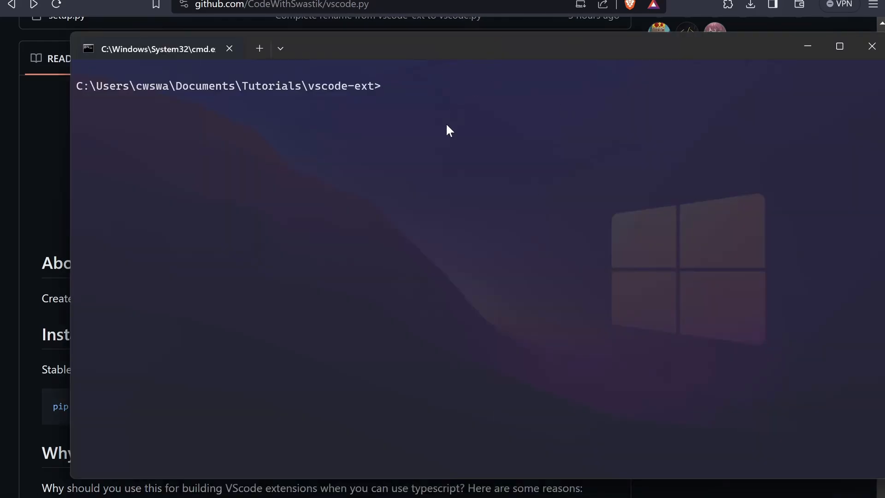
text(pip install vscode.py)
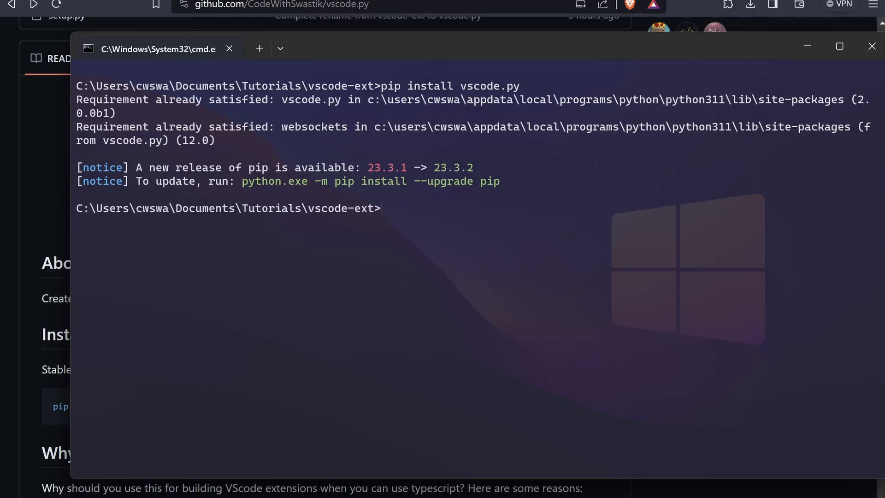
click(871, 46)
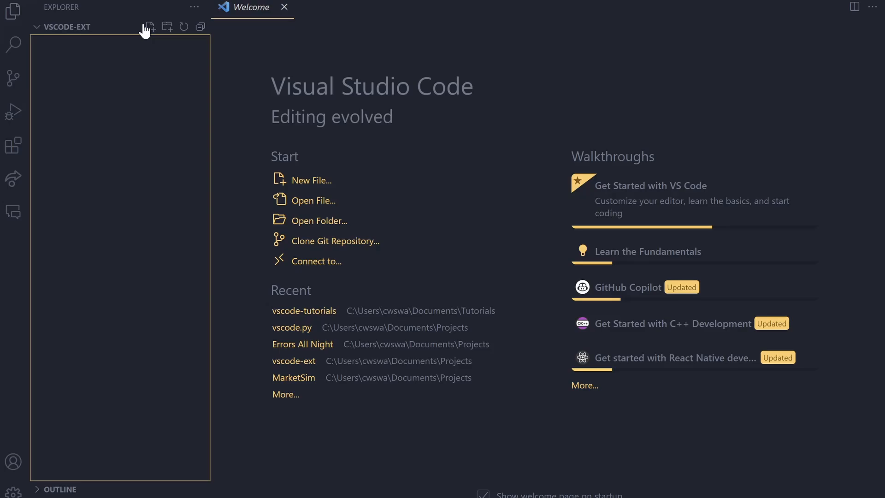
- Create extension.py importing vscode and InfoMessage, with ext = vscode.Extension(name="My Extension")
text(extens)
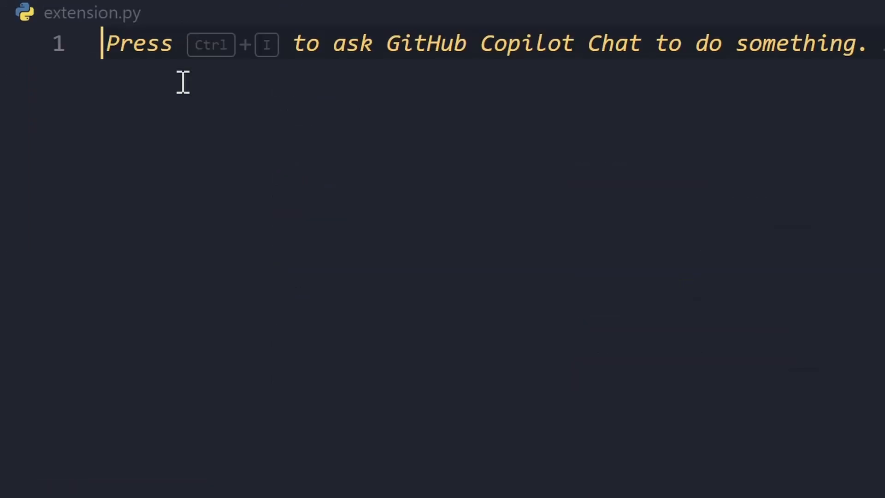
text(import)
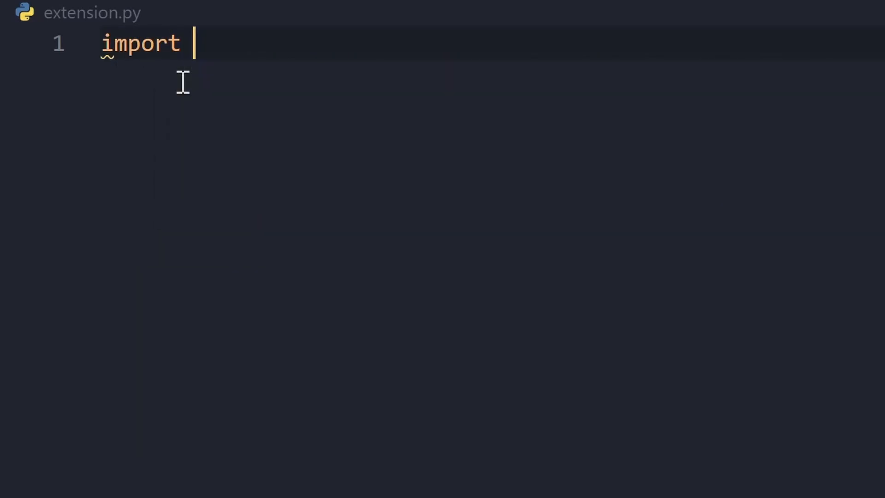
text(vscode)
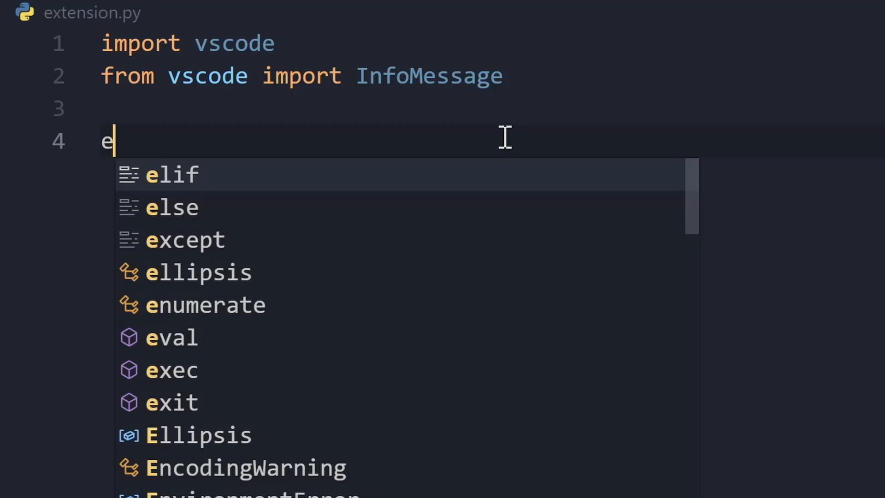
text(xt =)
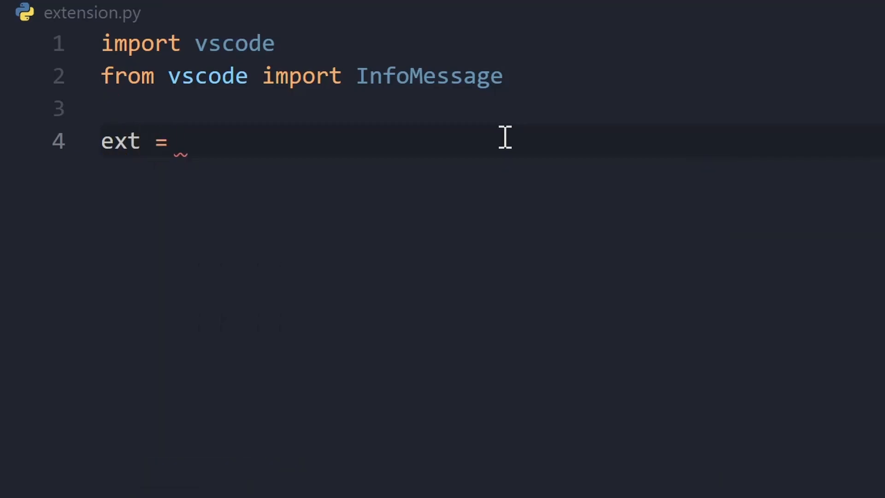
text(vscode.Extension(name=")
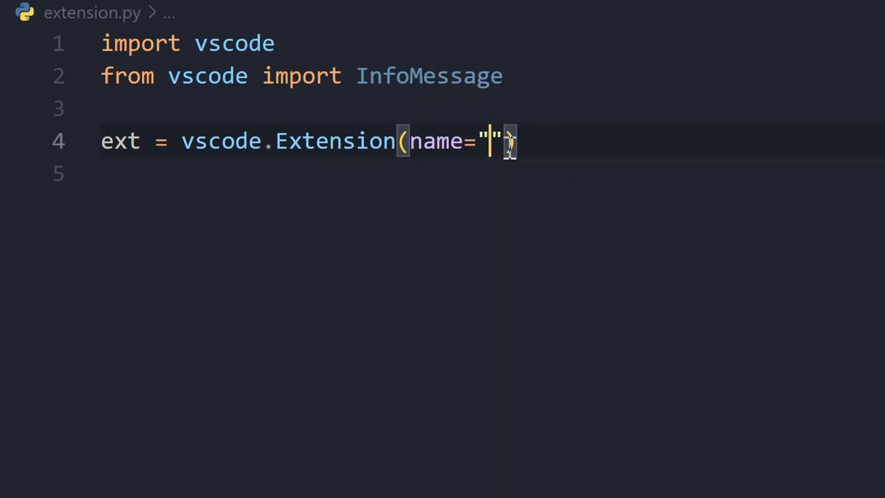
text(My Extension)
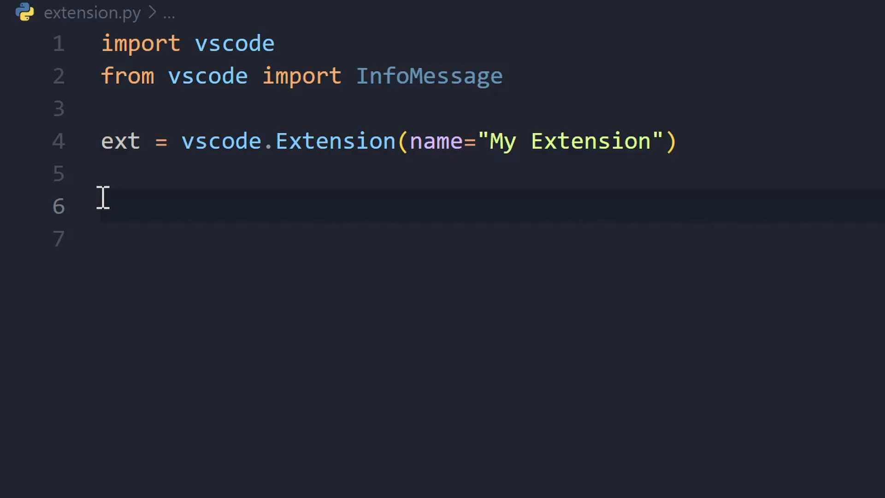
- Declare async def hello_world(ctx: vscode.Context): with Context accepted from IntelliSense
text(async)
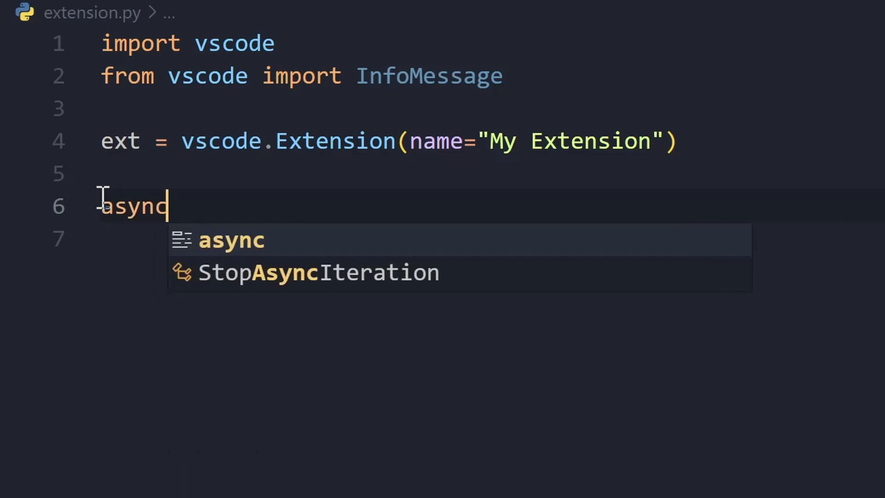
text(def hello)
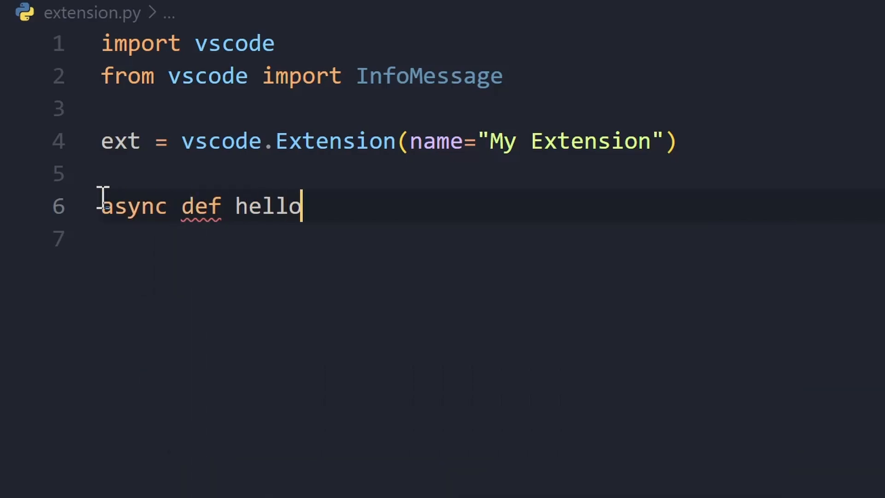
text(_world)
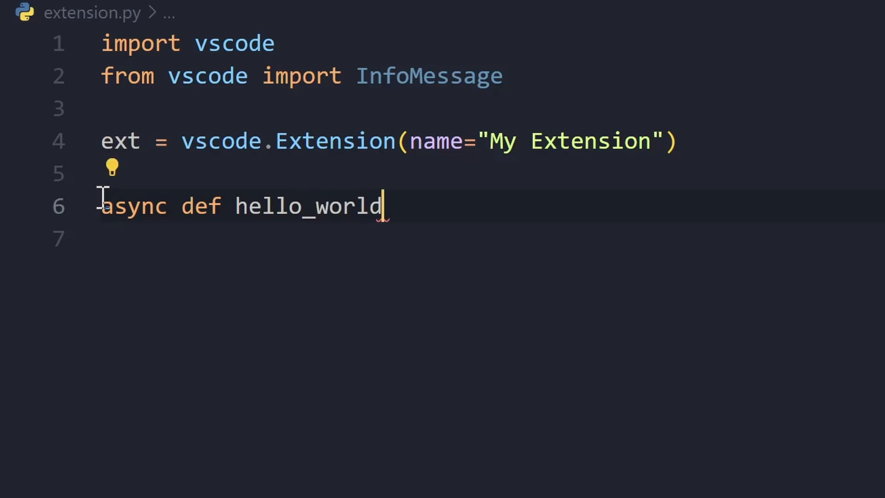
text(())
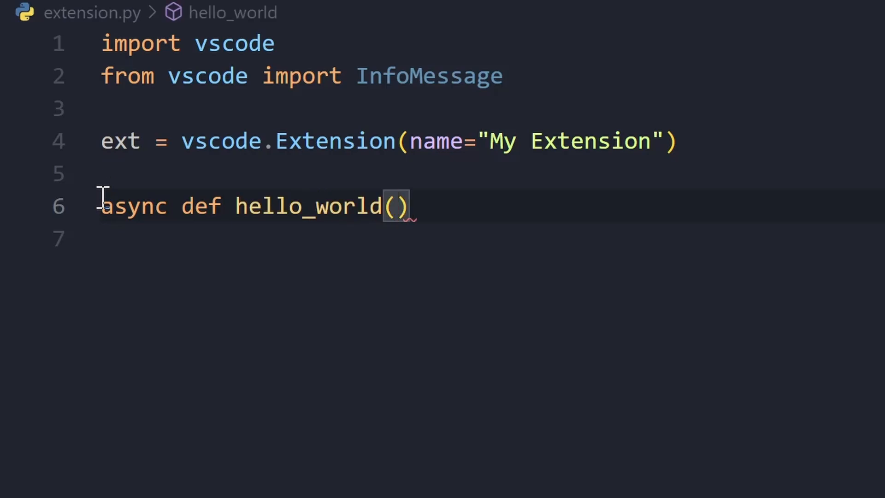
text(ctx)
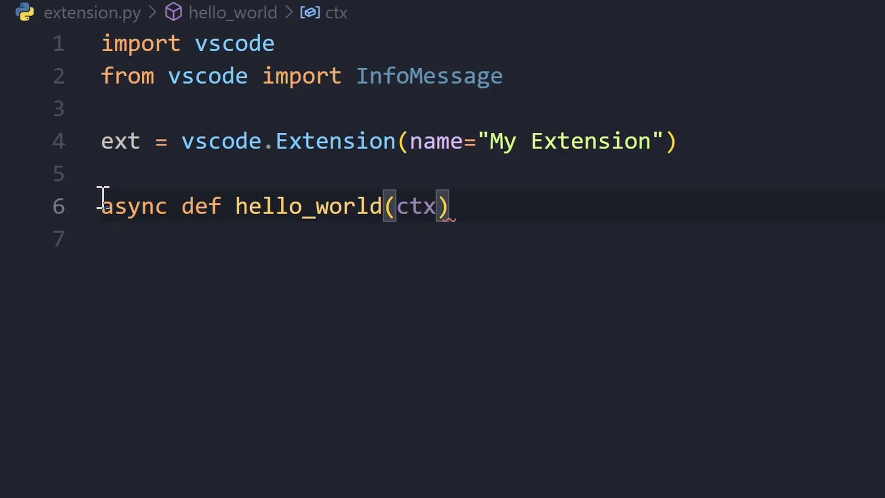
text(: vscode.C)
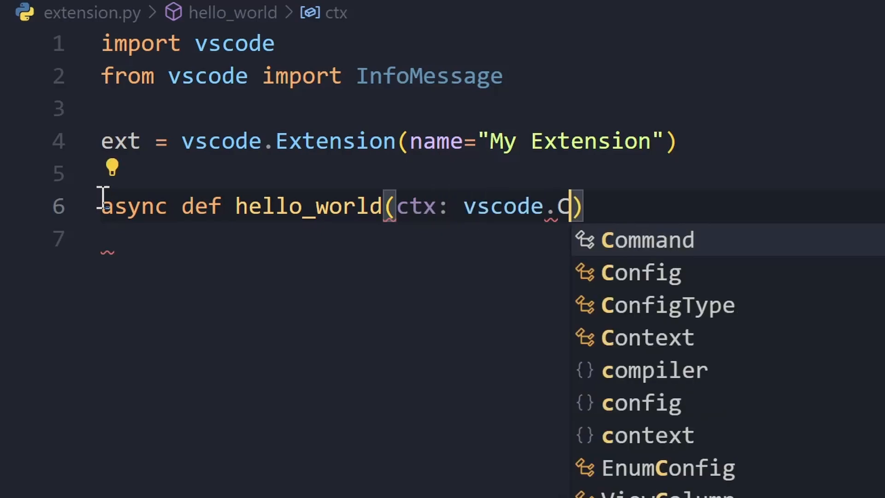
click(647, 337)
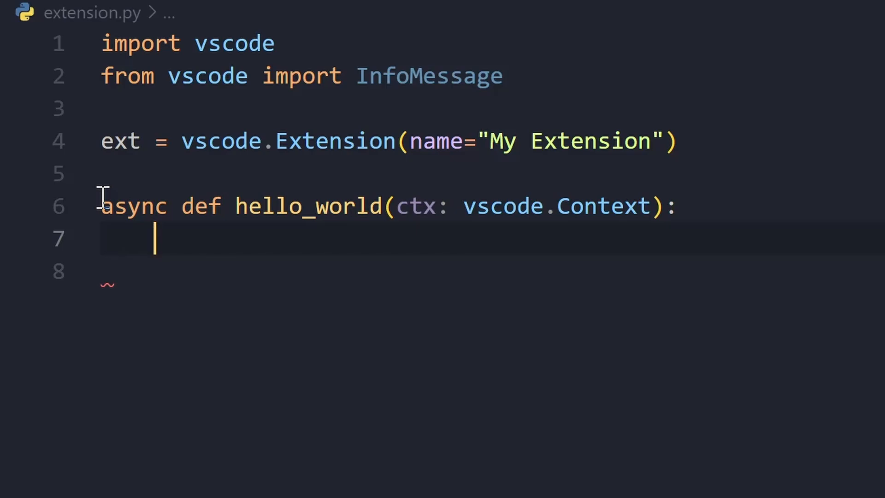
- Assign message = InfoMessage(f"Hello world from {ext.display_name}") inside hello_world and save
text(message = InfoMessage(")
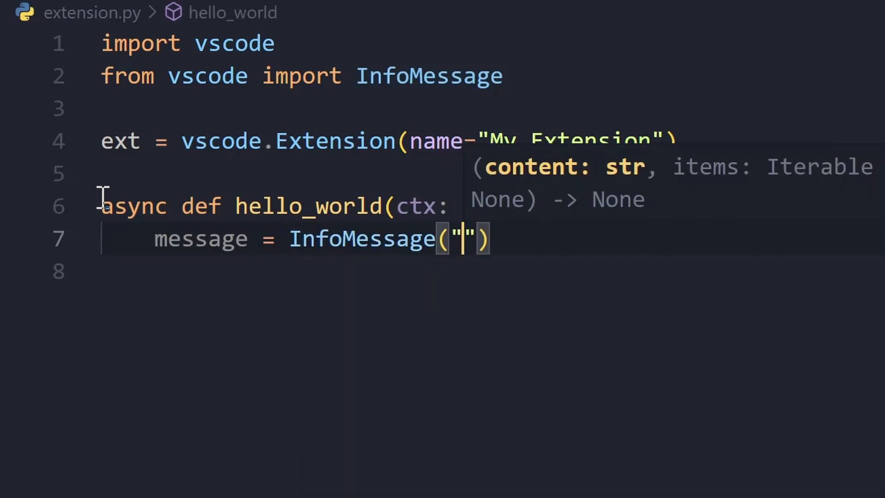
text(Hello w)
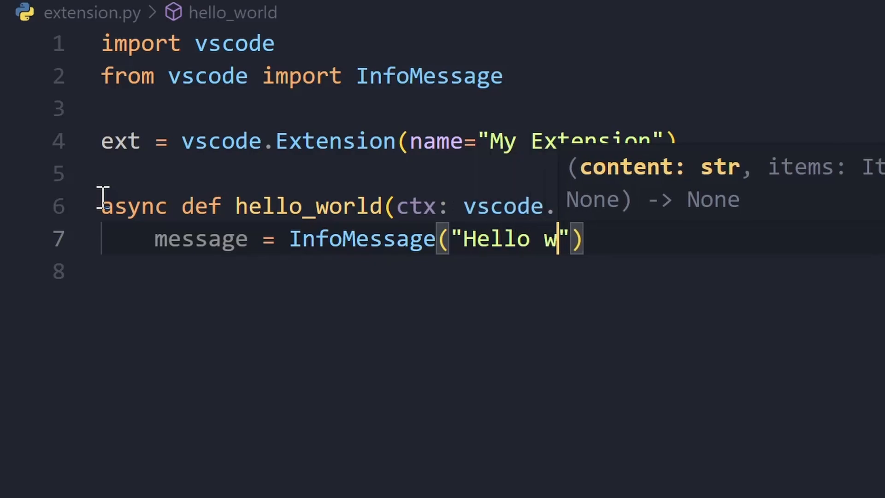
text(orld)
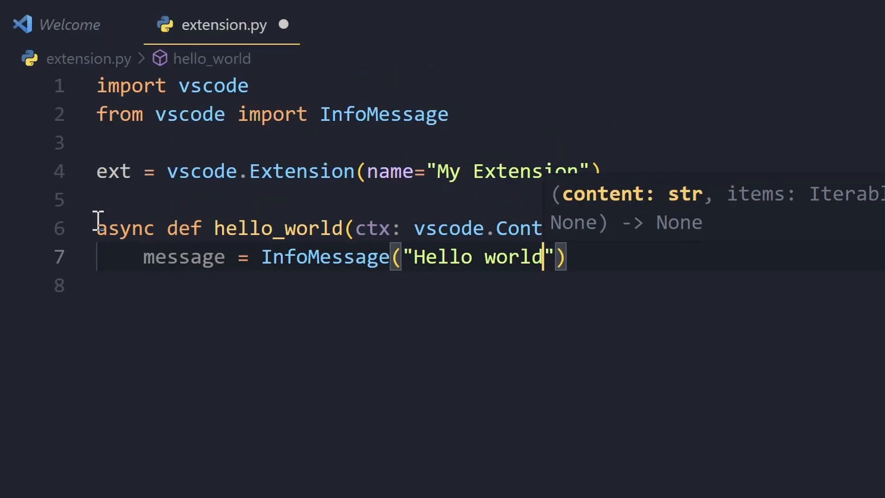
text(f)
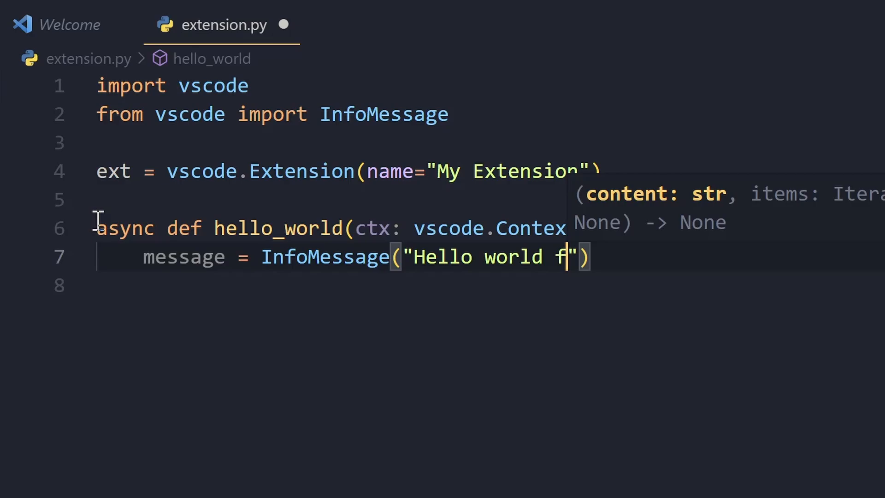
text(rom {)
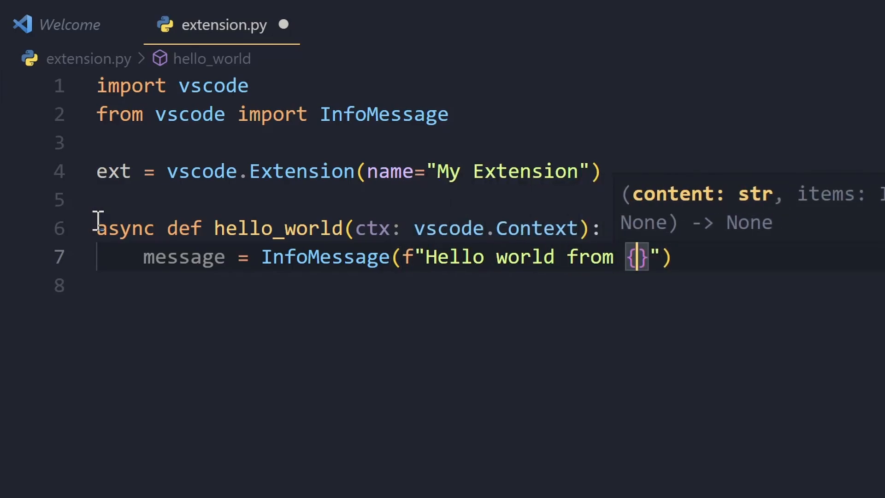
text(ext.n)
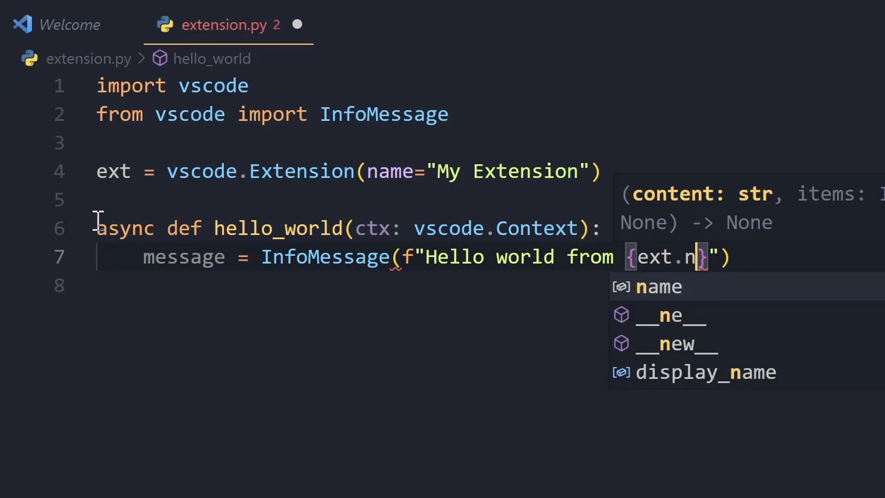
text(dis)
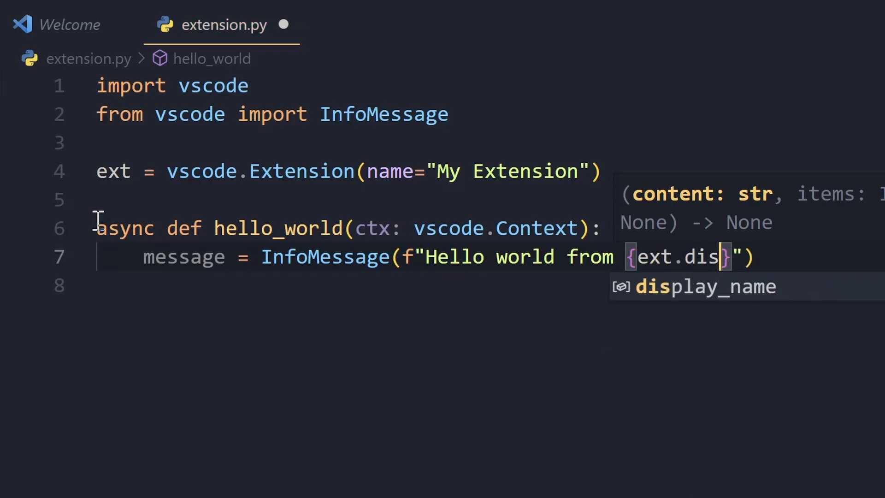
key(Tab)
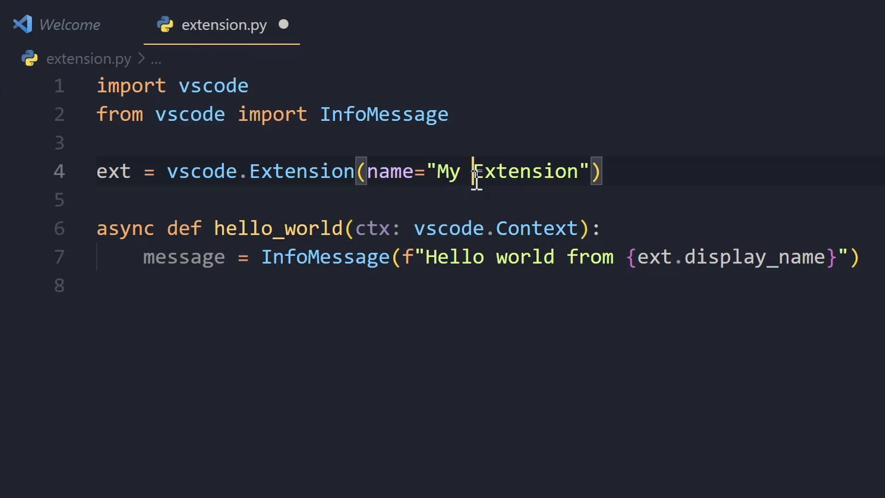
text(-)
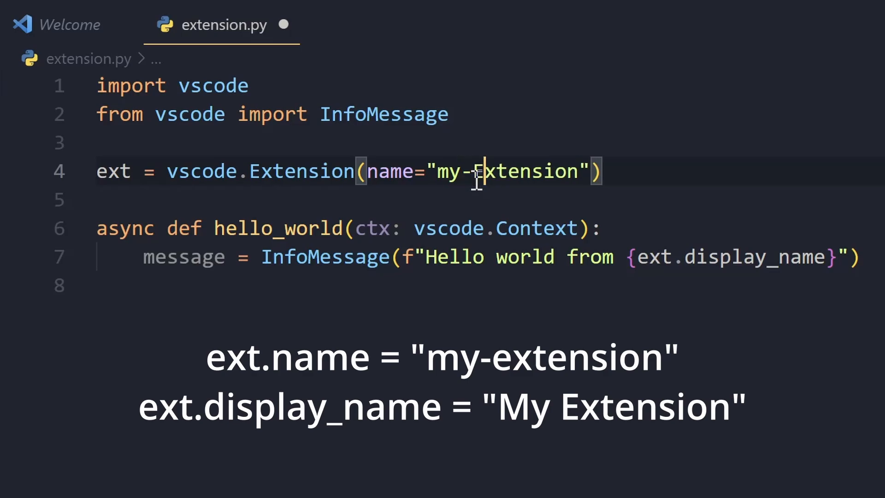
text(My Extension)
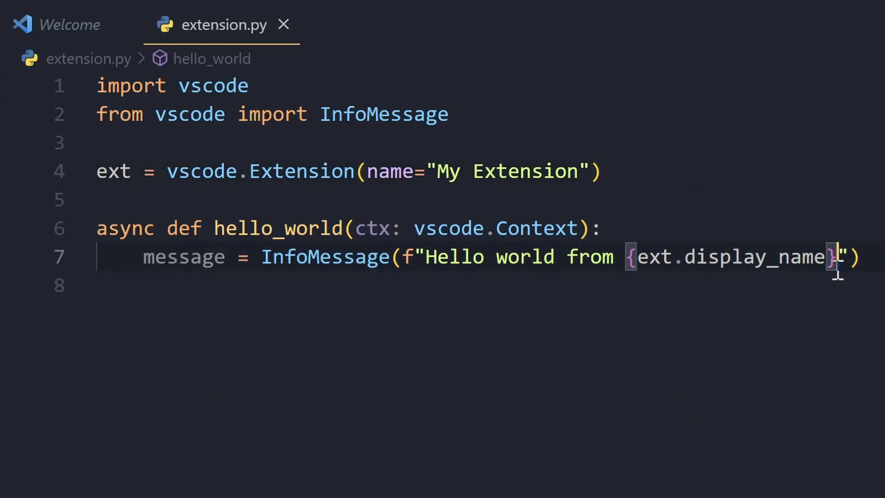
- Add await ctx.window.show(message) to hello_world and a blank line above the function
key(Enter)
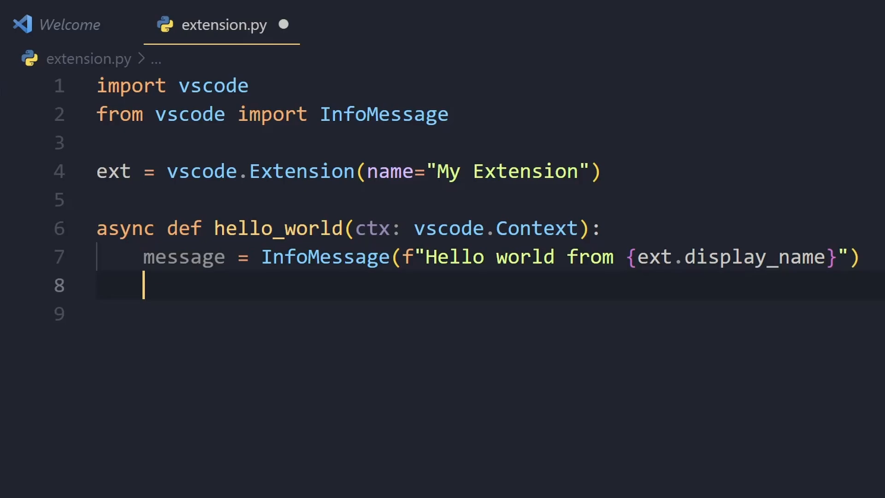
text(await)
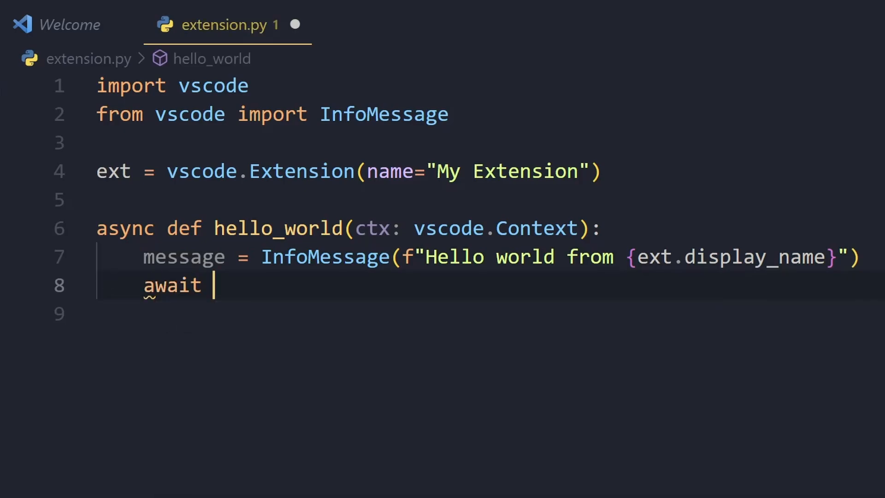
text(ctx.window.show(message)
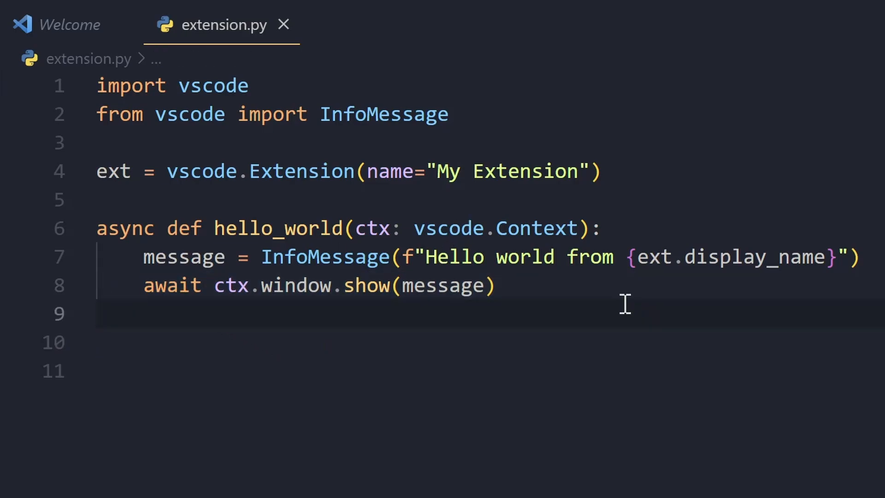
key(enter)
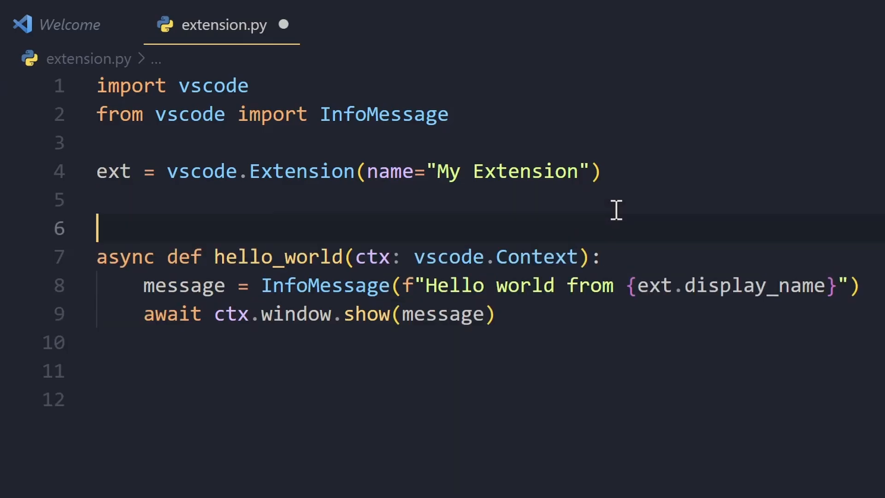
text(@ex)
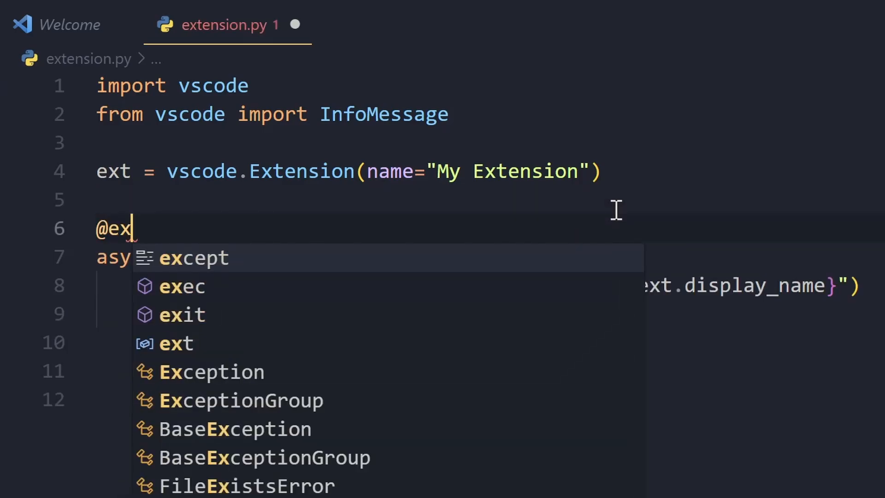
text(t.command())
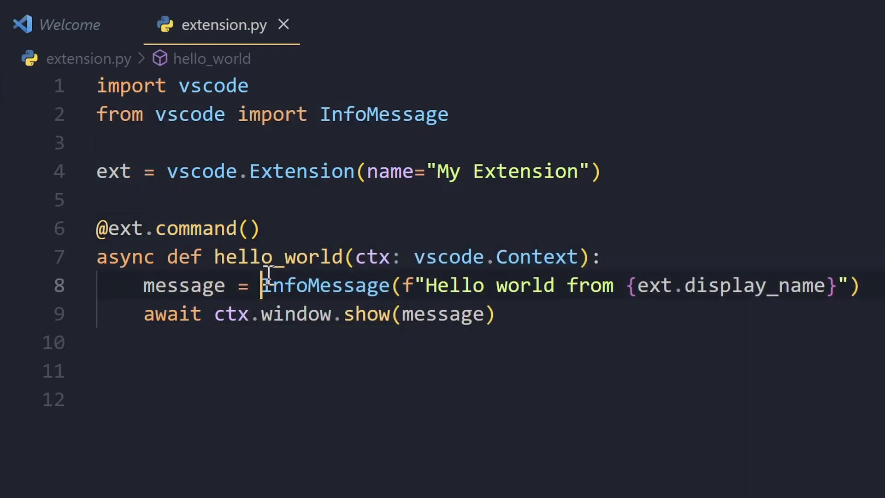
text(na)
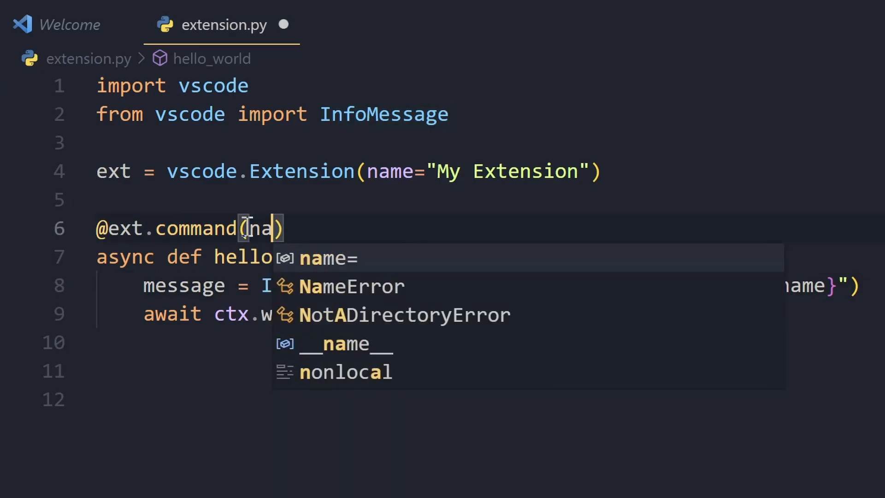
text(name="He")
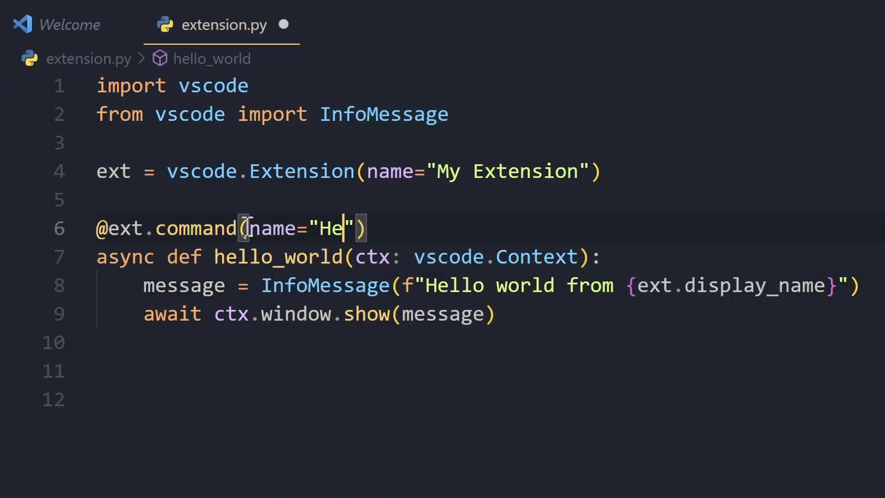
text(llo World)
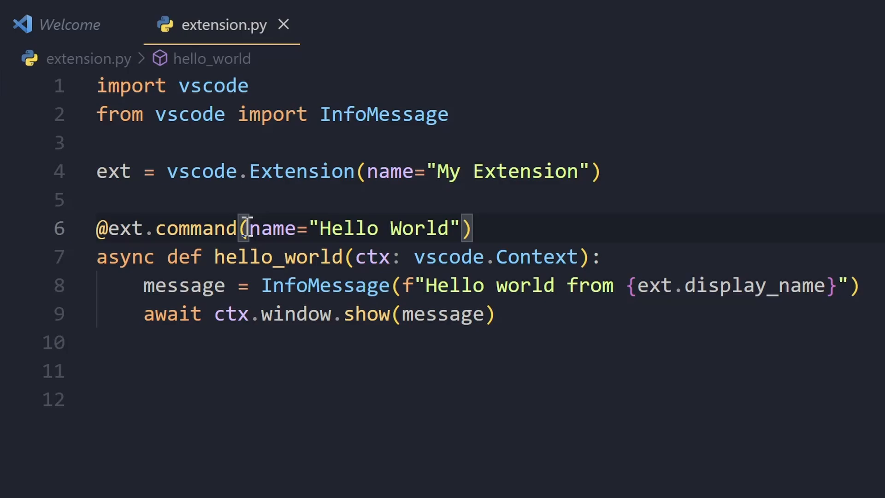
text(2)
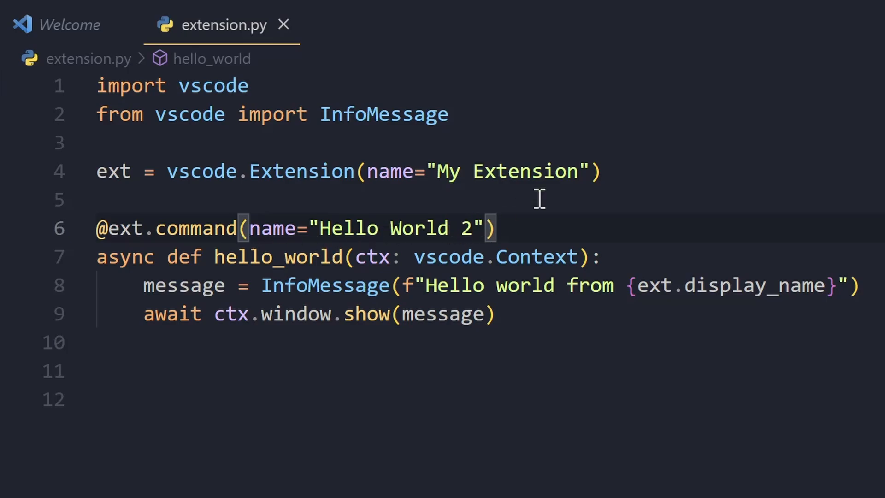
mouse_move(359, 228)
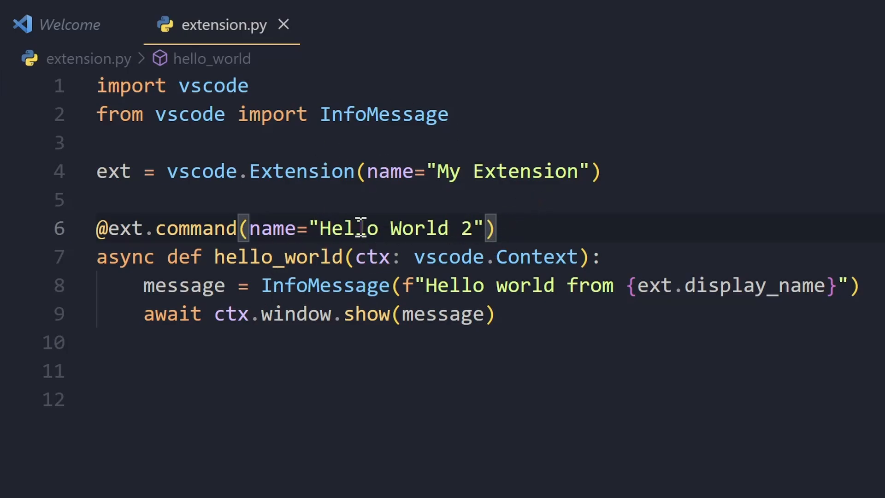
double_click(278, 257)
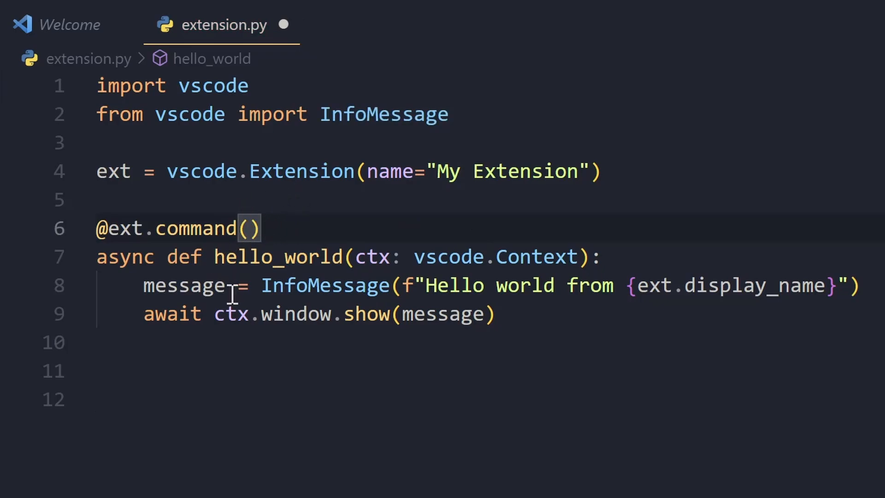
drag(216, 256, 319, 285)
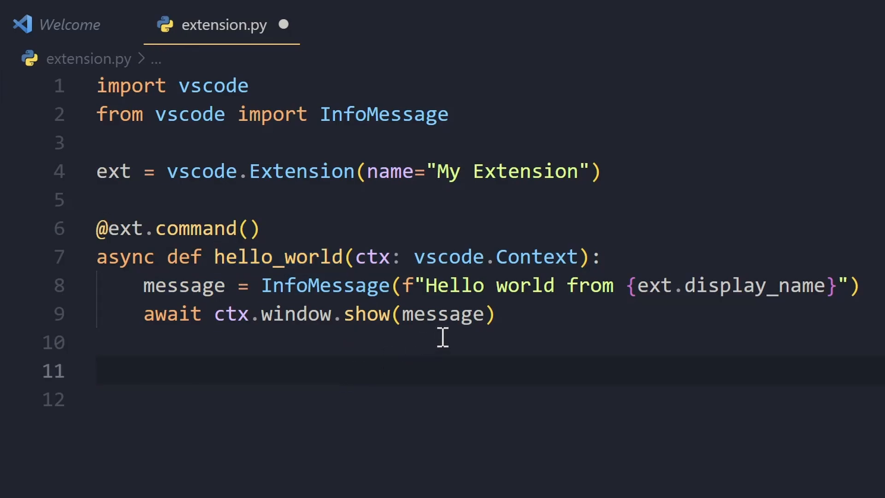
double_click(278, 258)
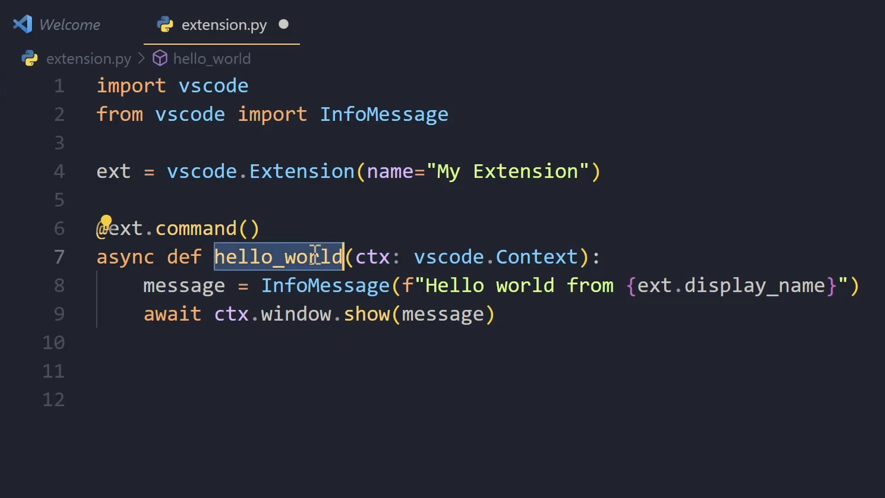
mouse_move(268, 237)
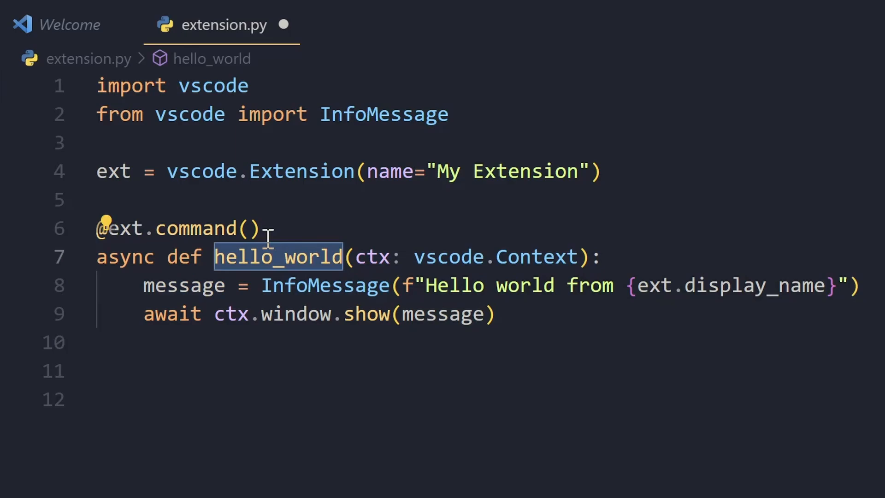
- Add ext.run() on the last line of extension.py
click(250, 229)
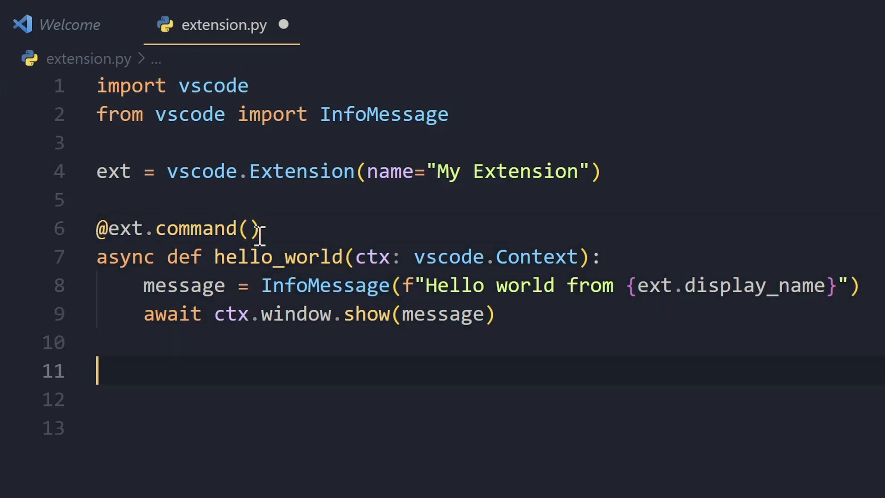
text(ext.run()
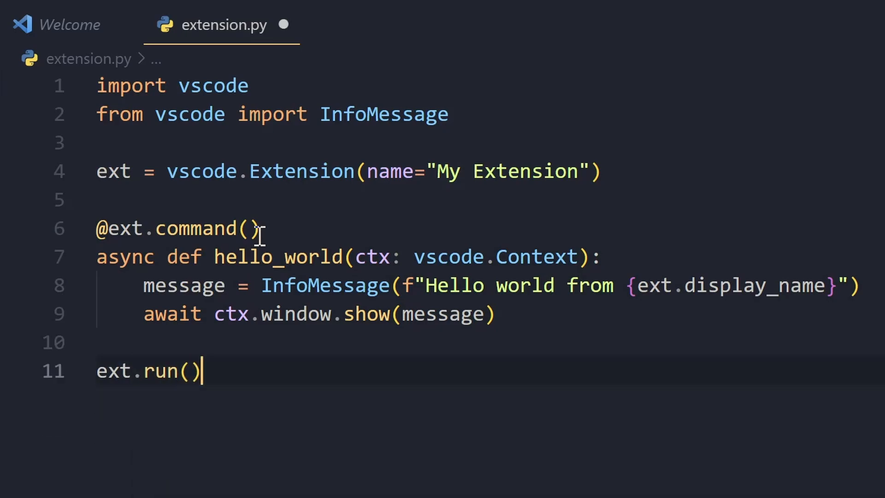
mouse_move(125, 24)
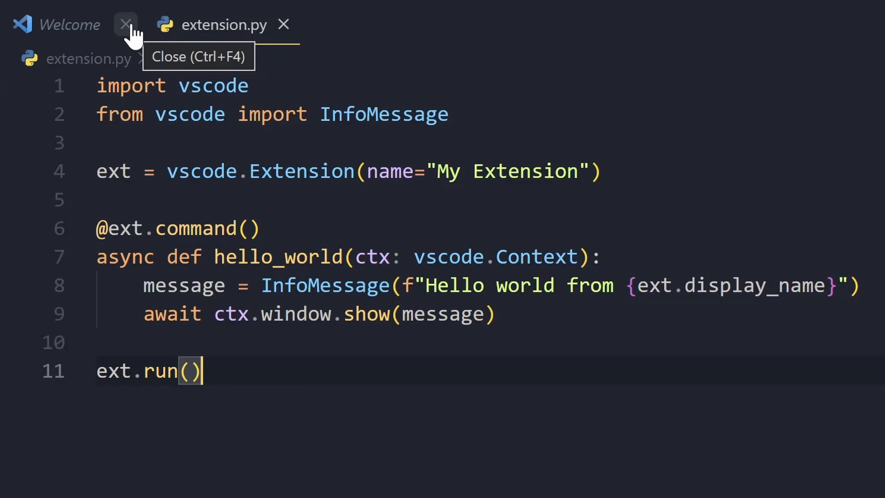
- Close the Welcome page and run extension.py, dismissing the new environment notification
click(125, 24)
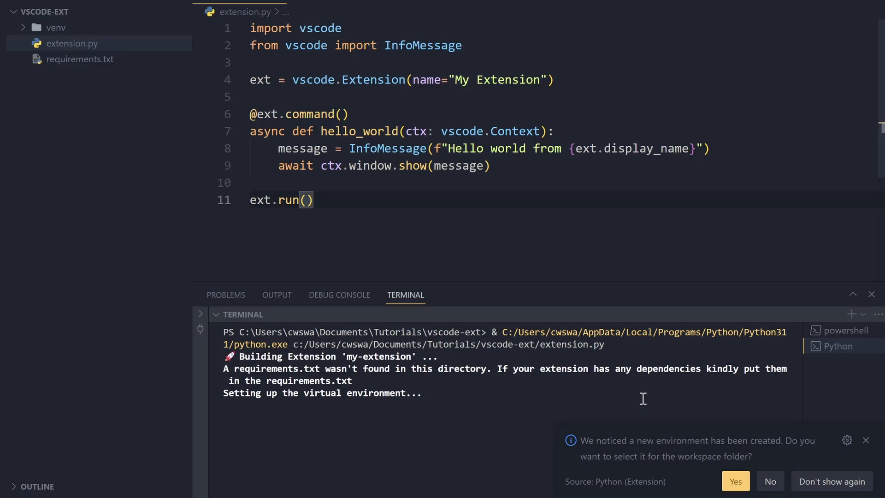
mouse_move(857, 442)
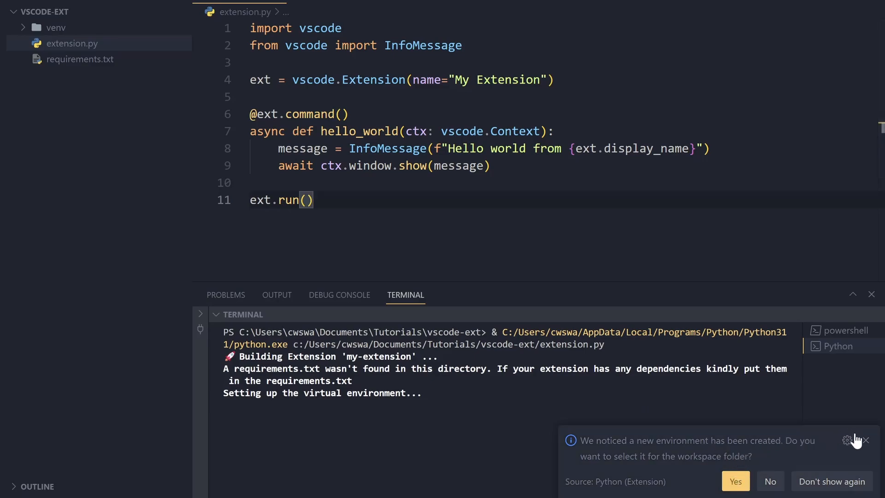
click(867, 440)
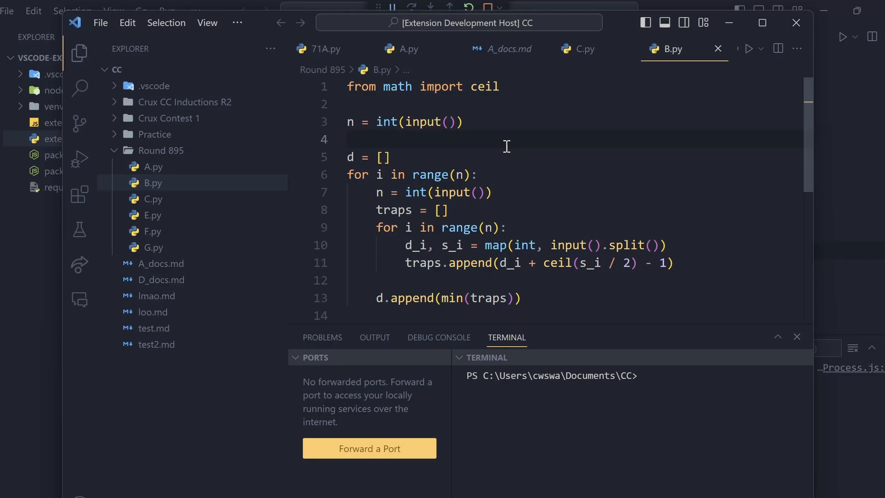
- Run the hello world command from the Development Host command palette, then return to the project window
key(ctrl+p)
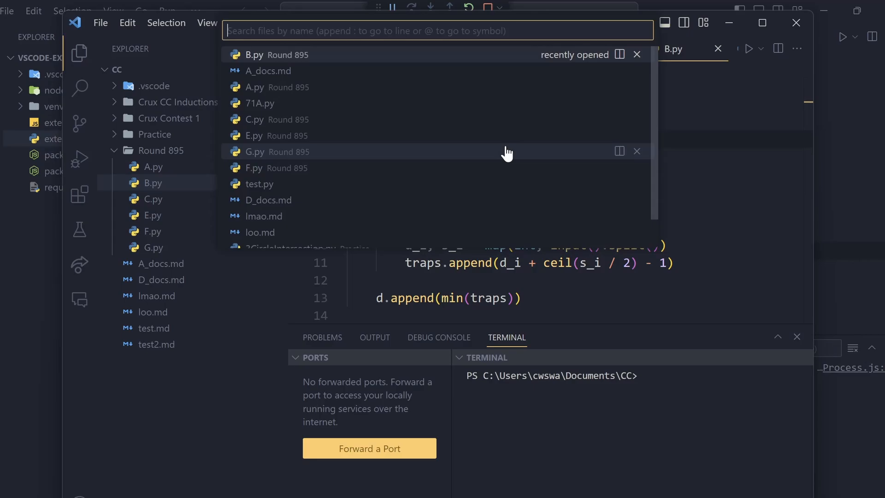
text(>)
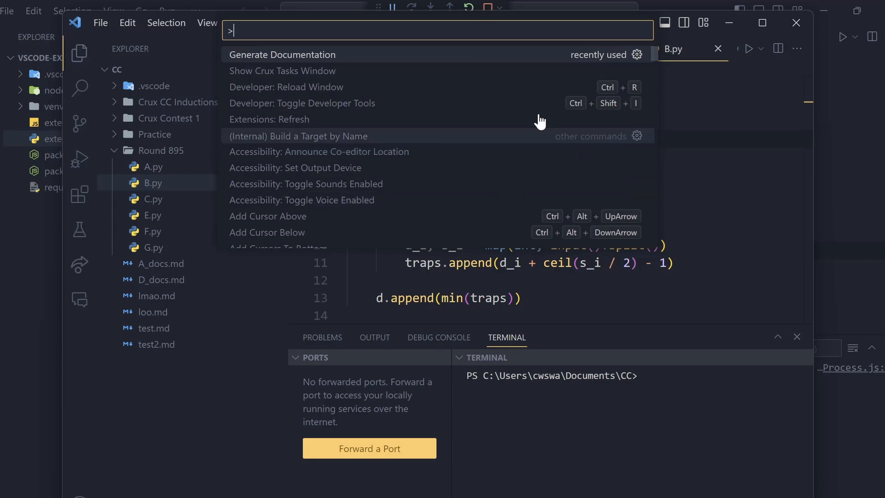
text(h)
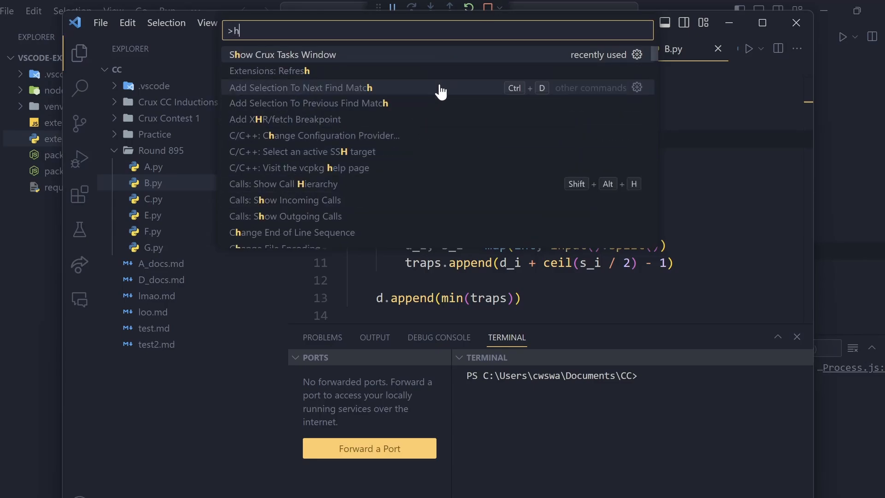
text(ellow)
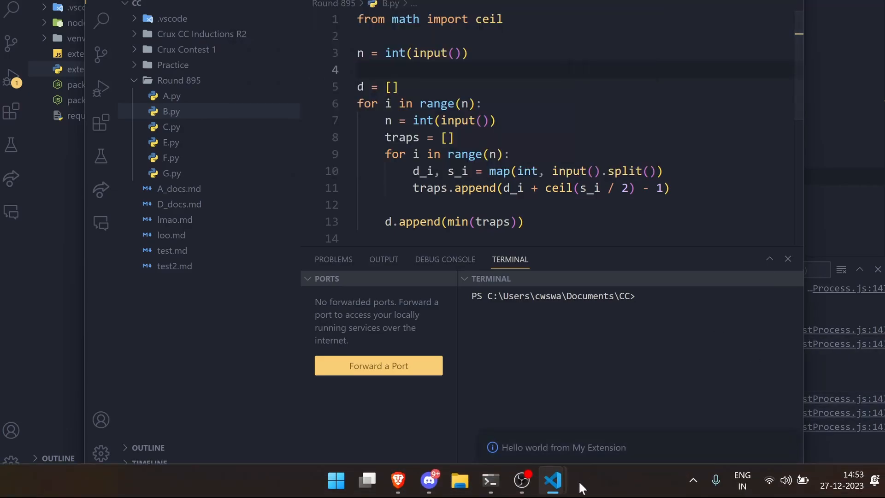
click(604, 188)
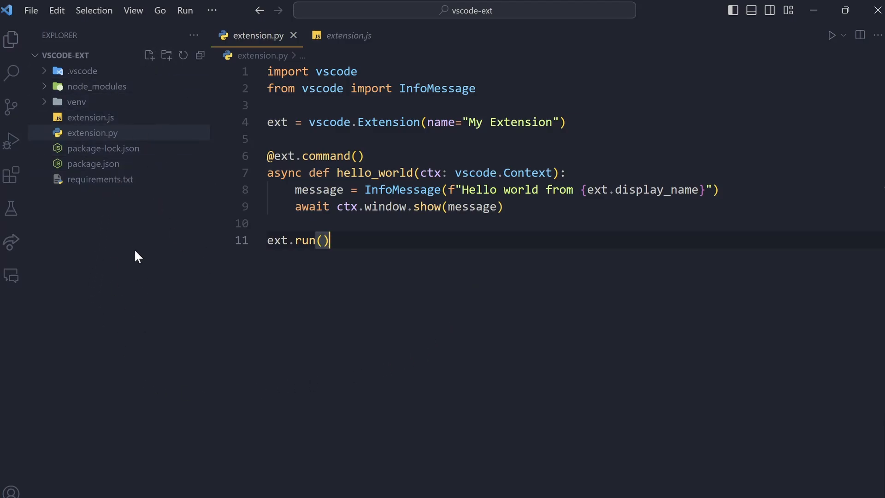
mouse_move(210, 216)
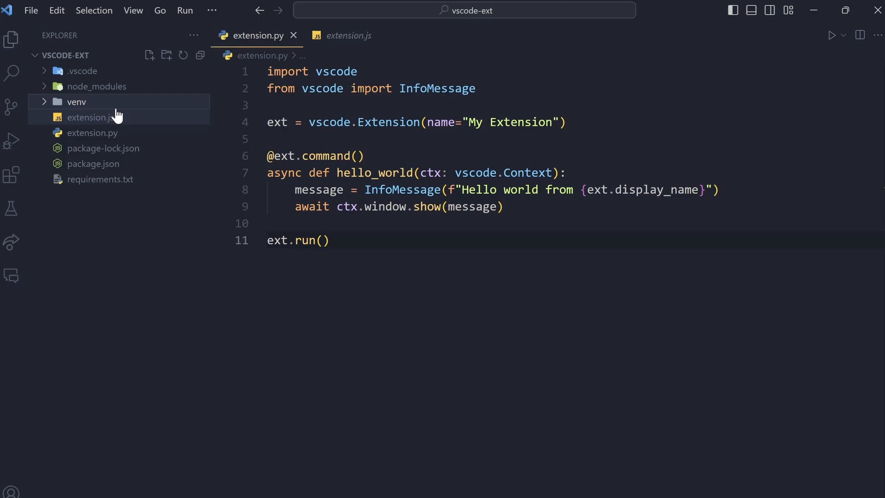
mouse_move(107, 119)
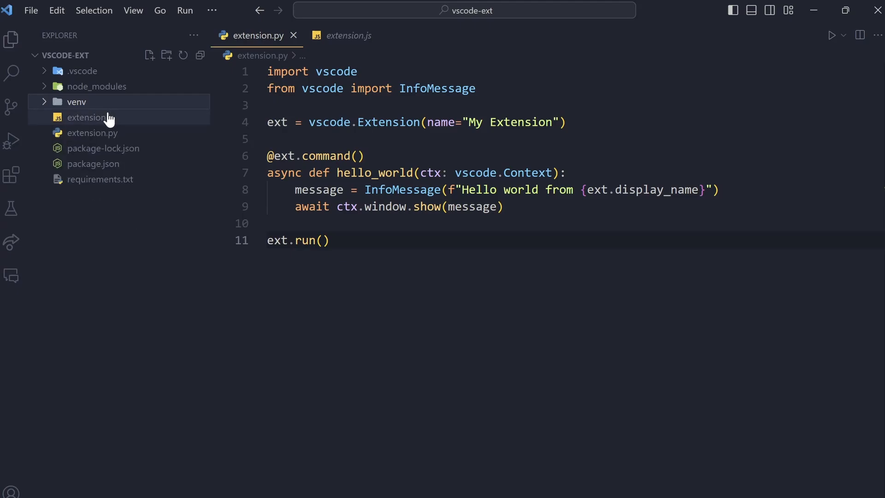
mouse_move(90, 117)
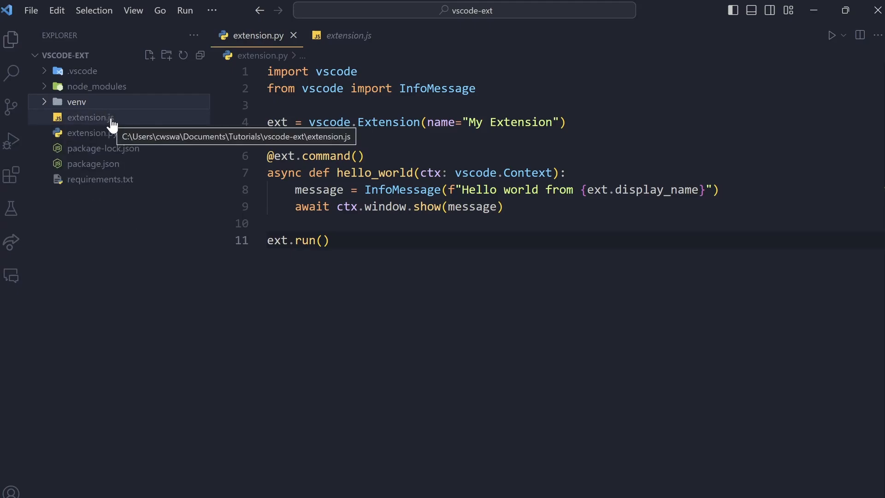
- Review the generated extension.js websocket bridge to the end, comparing it with extension.py
click(90, 117)
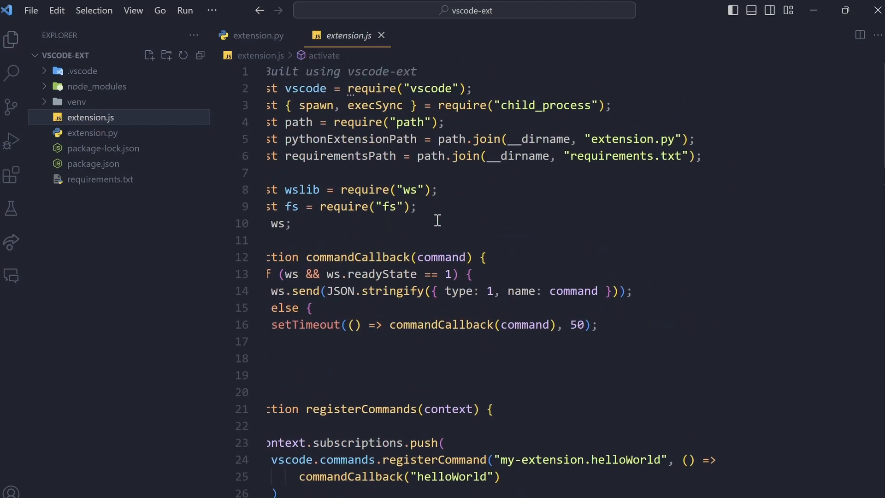
scroll(down, 3)
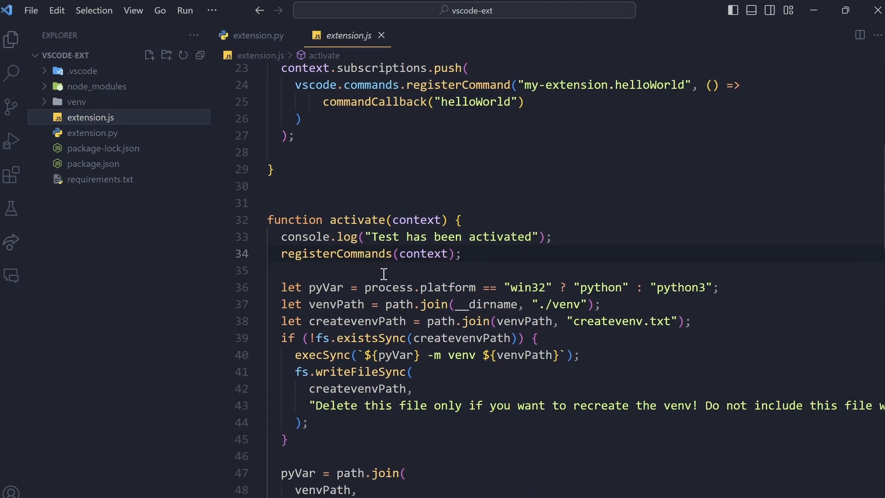
scroll(down, 3)
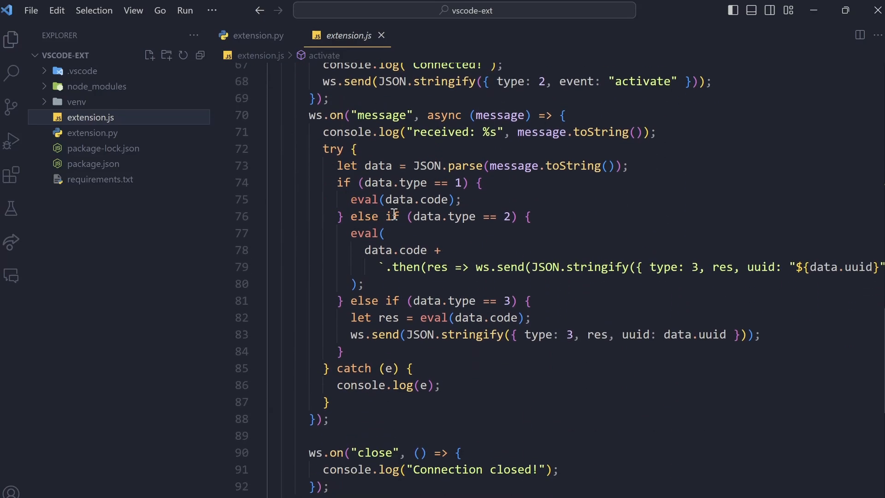
scroll(down, 3)
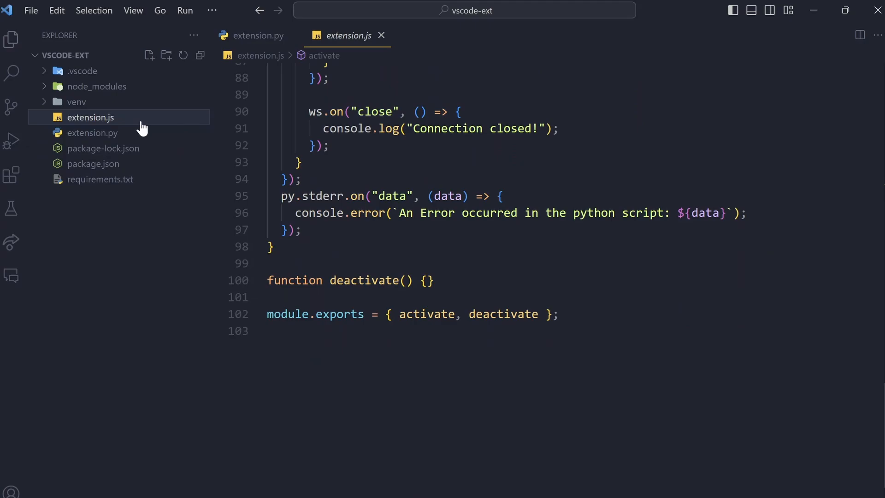
click(93, 132)
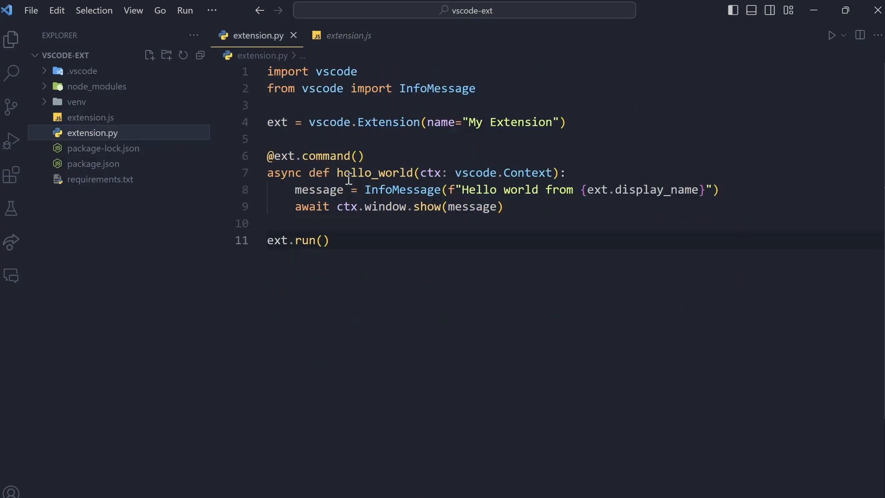
click(90, 117)
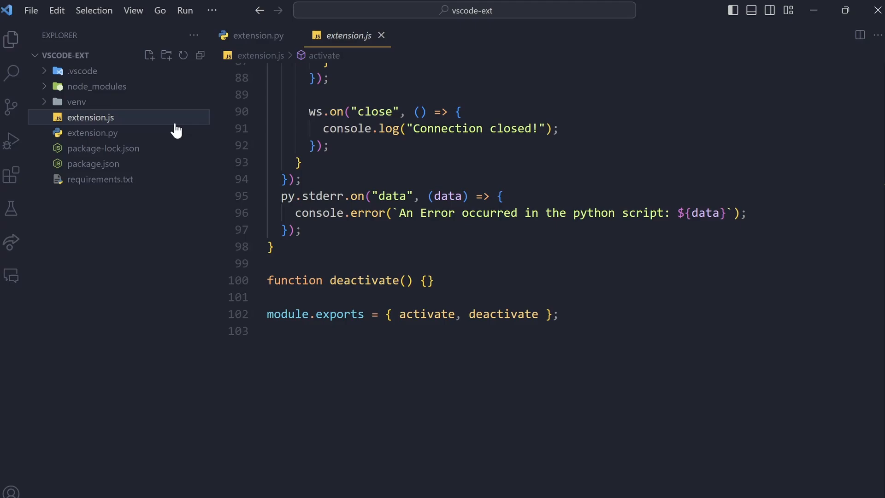
click(94, 133)
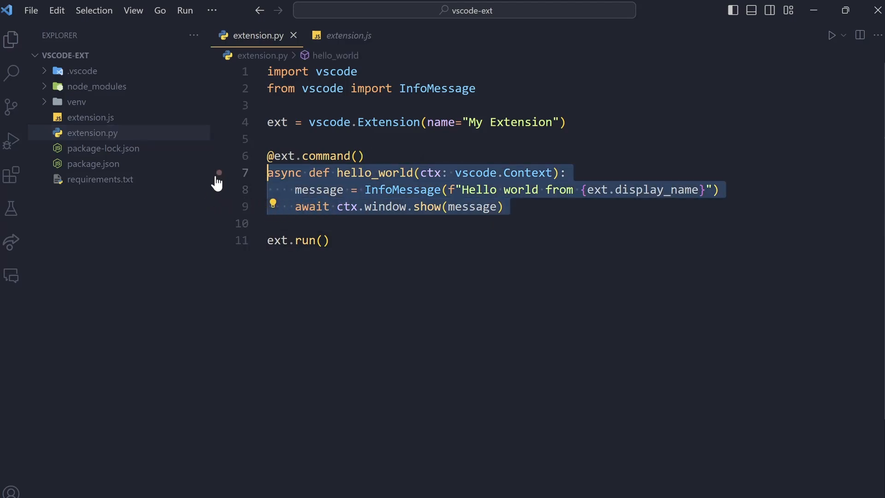
click(305, 189)
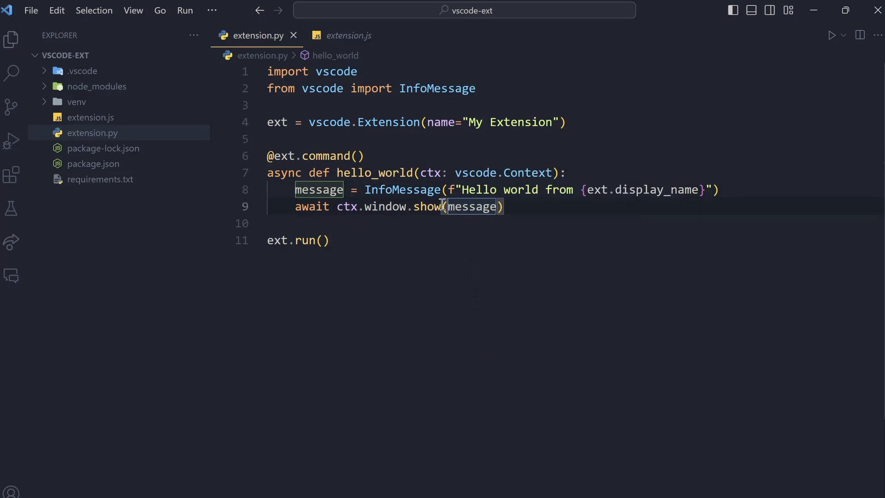
mouse_move(428, 206)
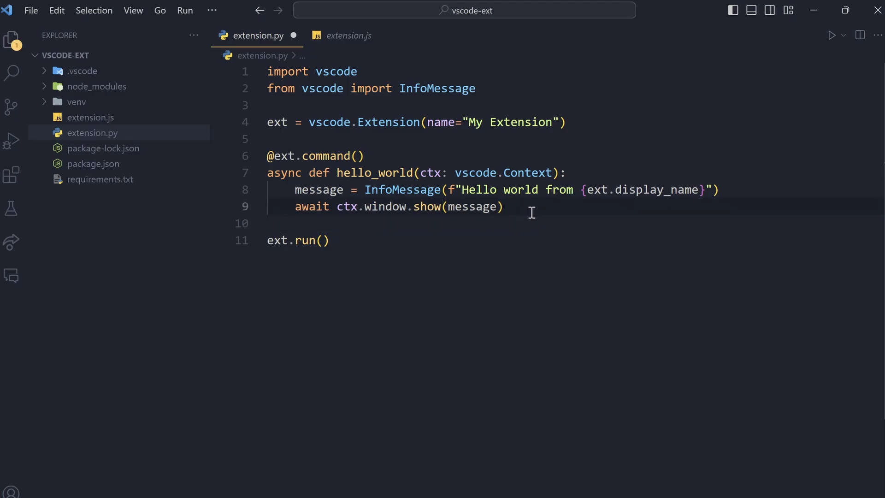
text(# vscode.)
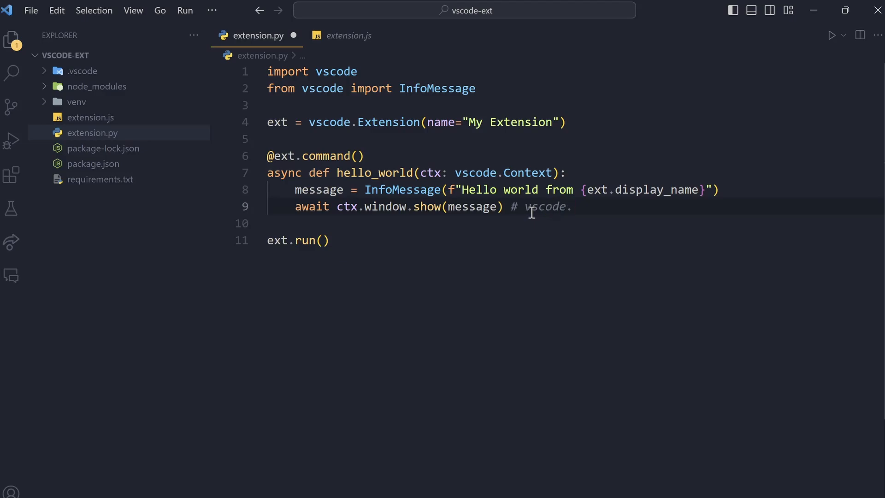
text(window.Sh)
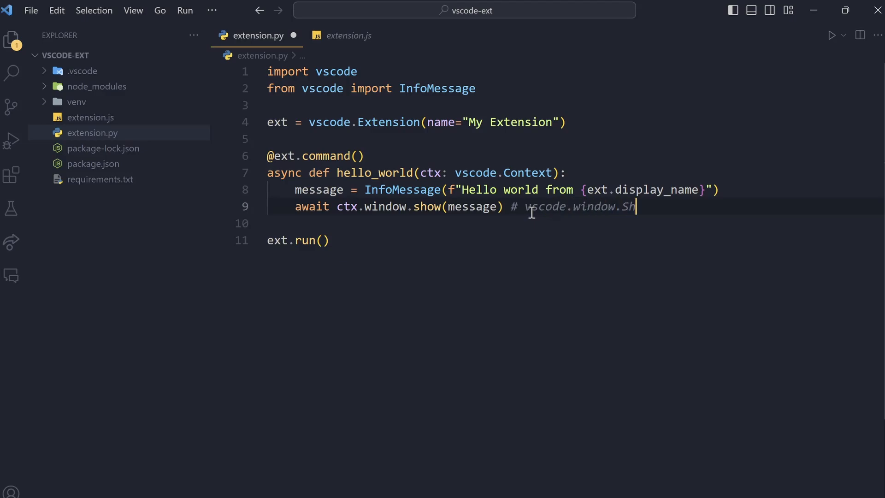
text(owInf)
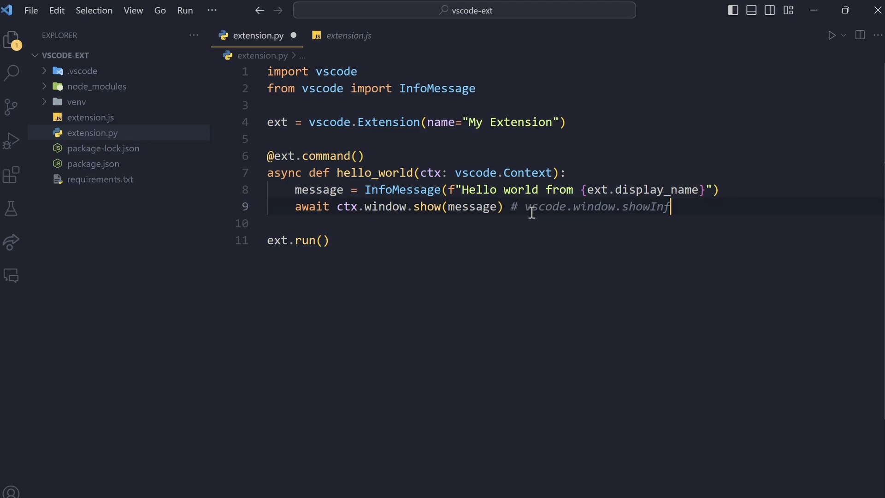
text(ormation)
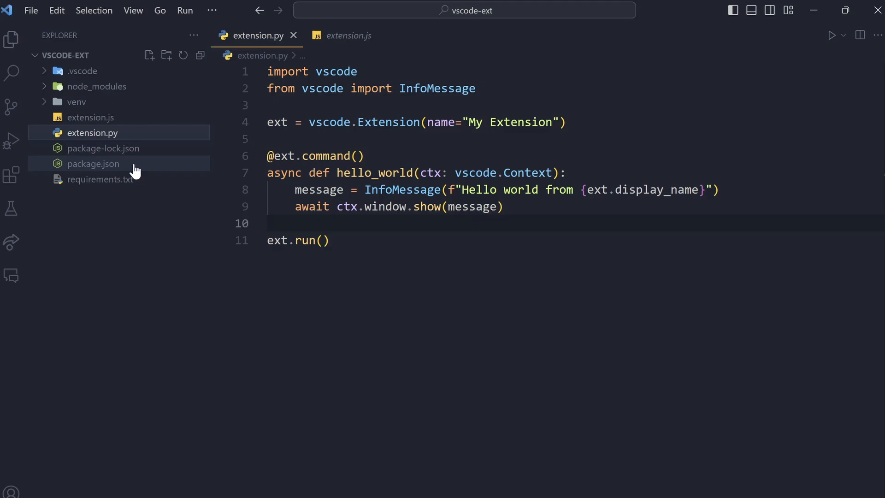
- Compare package.json's version and engine metadata with the vscode.Extension call in extension.py
double_click(94, 164)
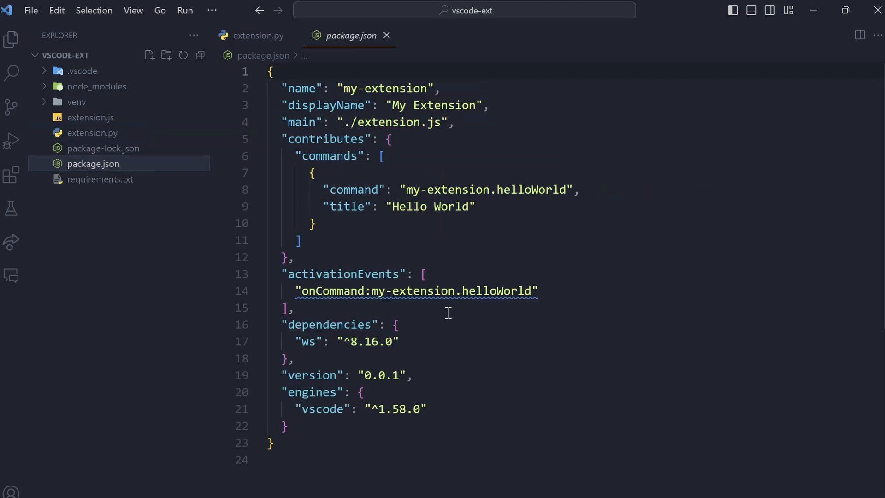
click(258, 35)
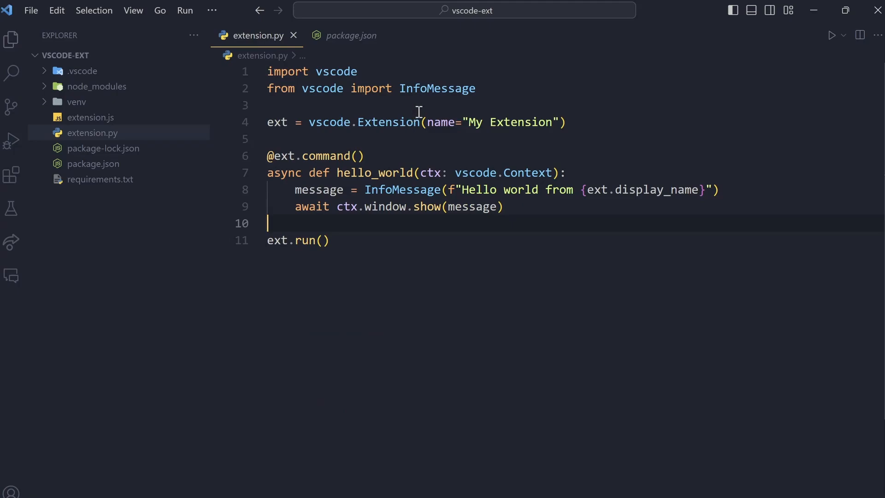
text(vscode.ExtensionMetadata()
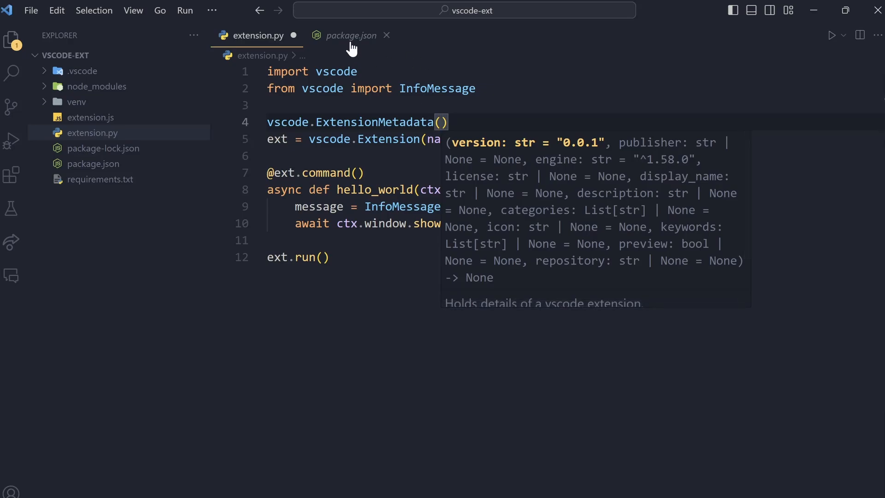
click(350, 35)
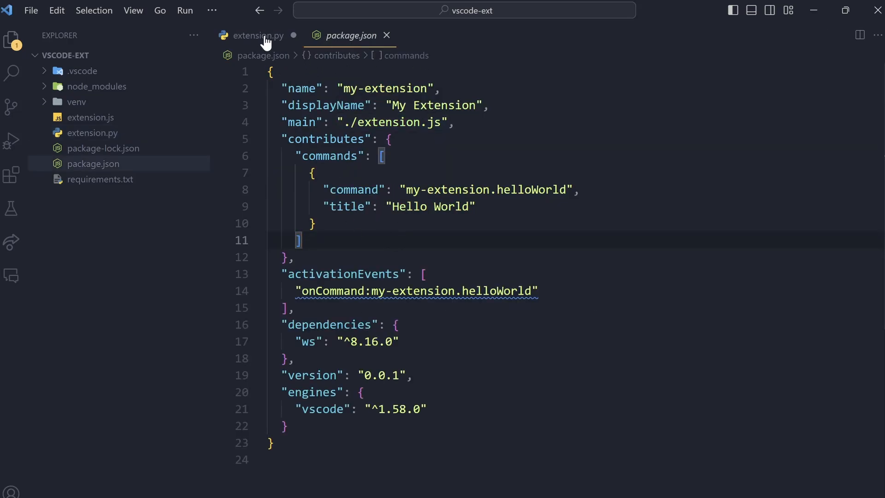
click(258, 35)
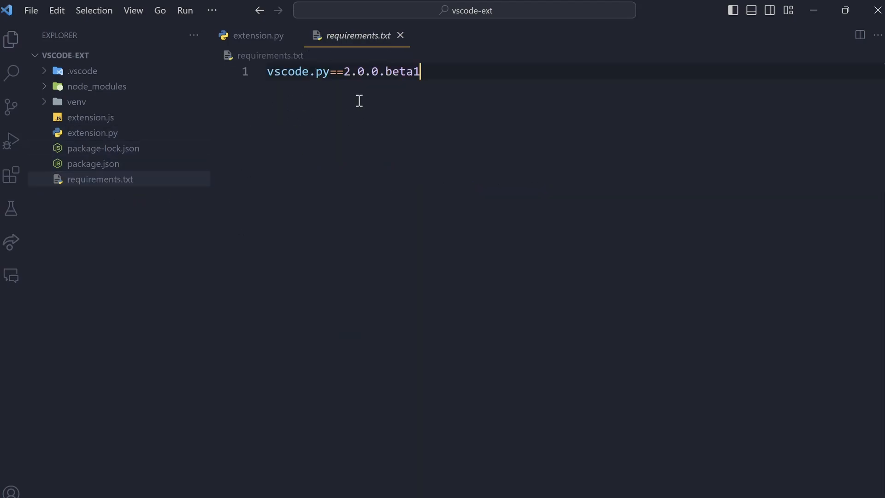
- Add an example 'requests==2.25.1' line to requirements.txt
double_click(401, 72)
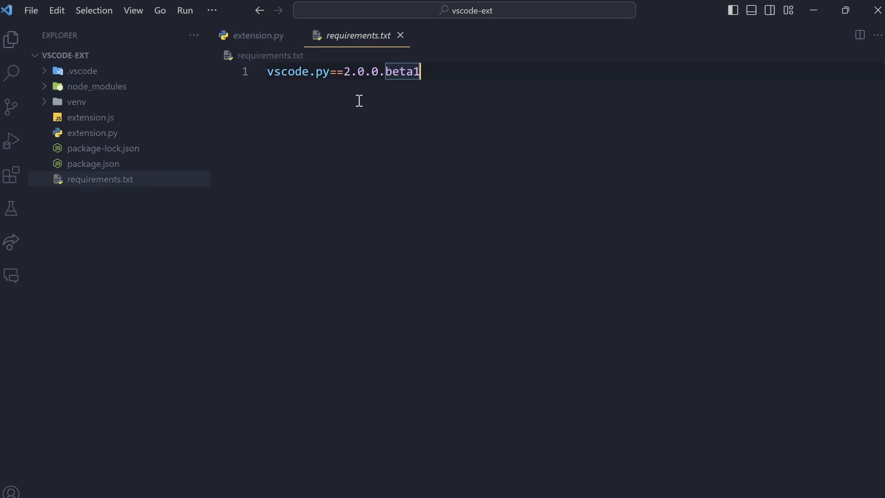
text(re)
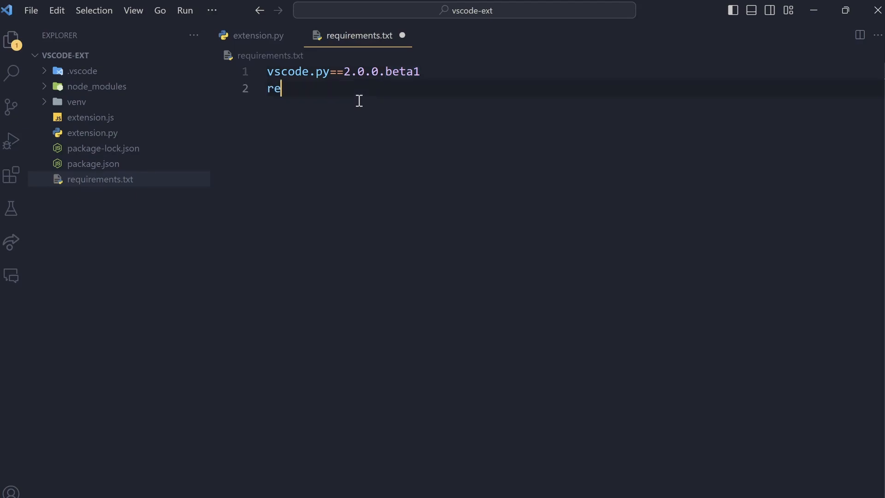
text(quests==2.25.1)
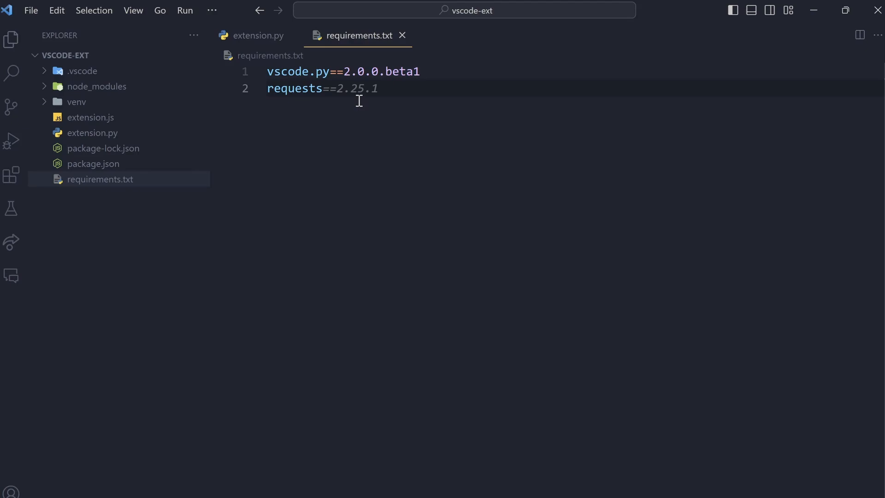
click(258, 35)
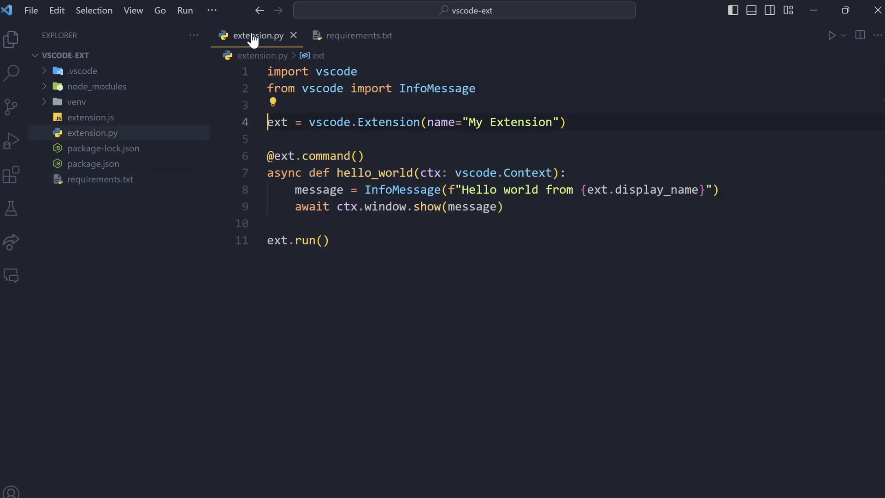
click(358, 35)
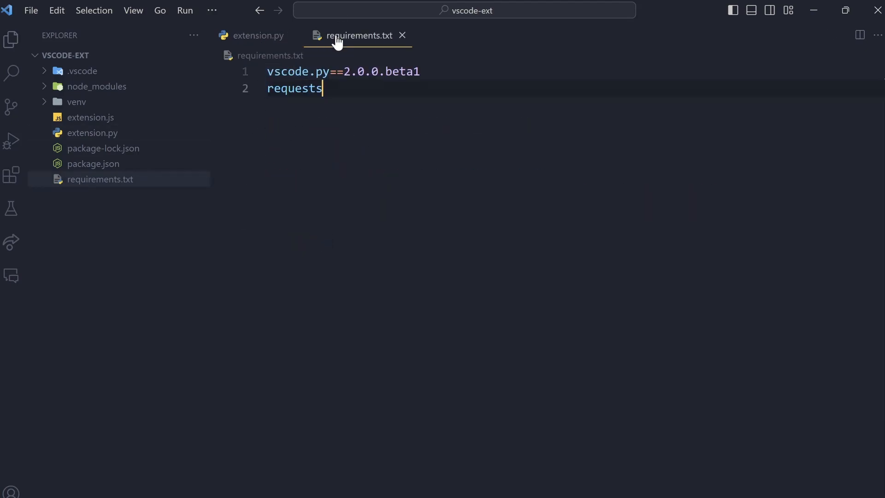
- Add 'aiohttp==3.6.2', then leave only vscode.py==2.0.0.beta1 and return to extension.py
text(aiohttp==3.6.2)
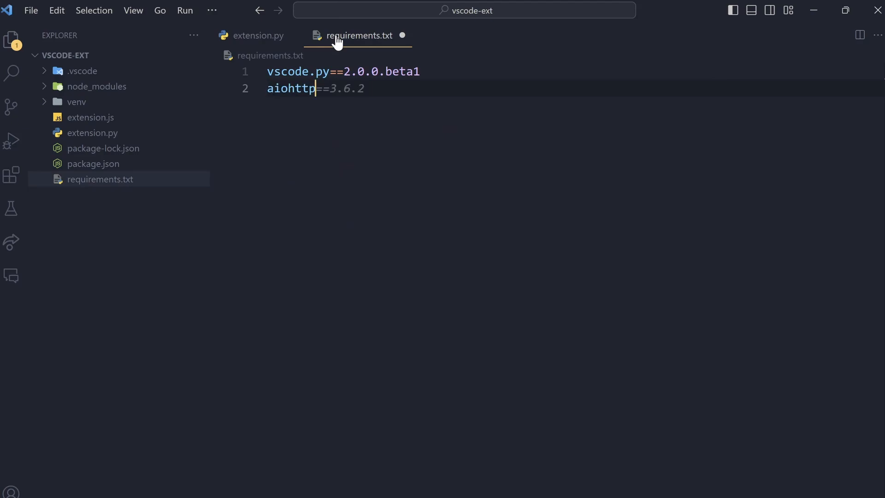
click(274, 89)
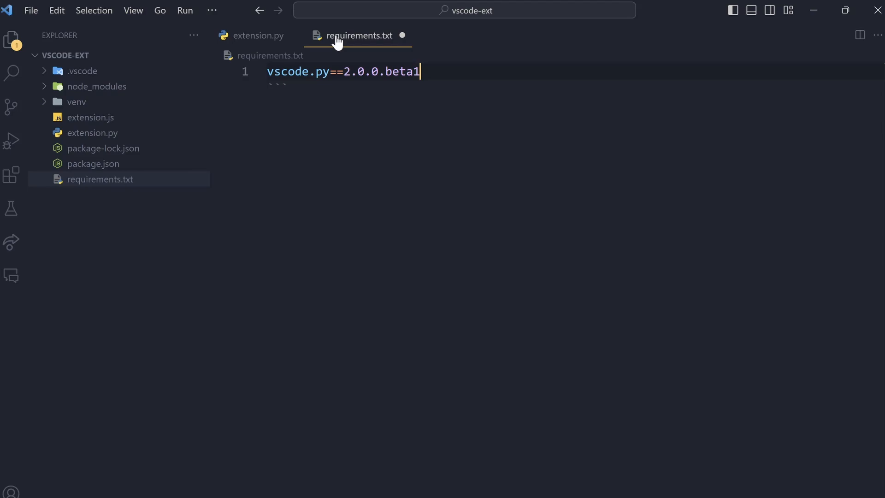
click(258, 35)
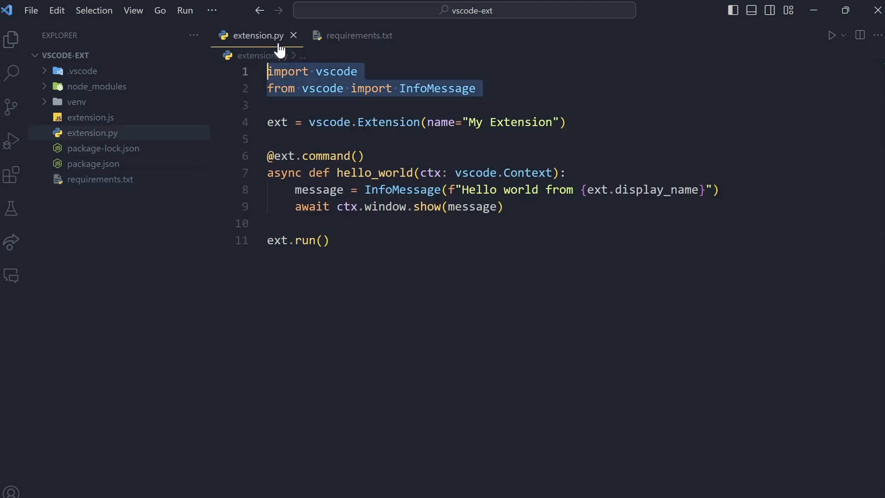
click(359, 35)
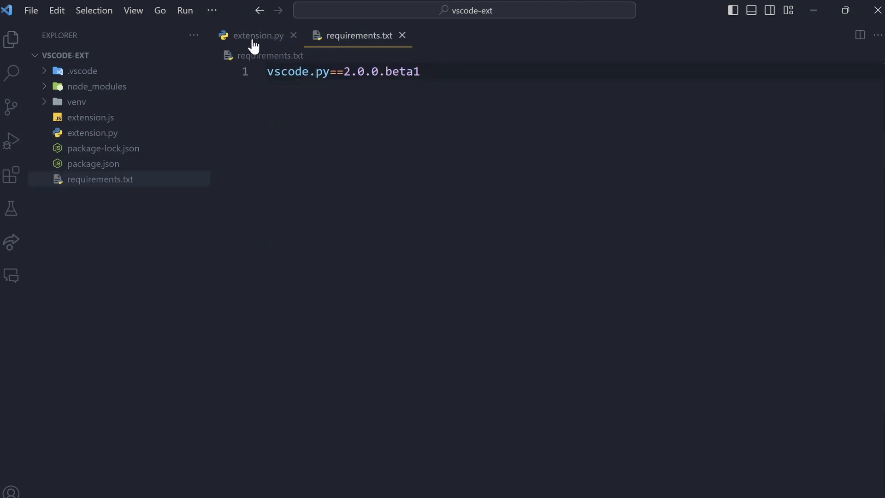
click(257, 35)
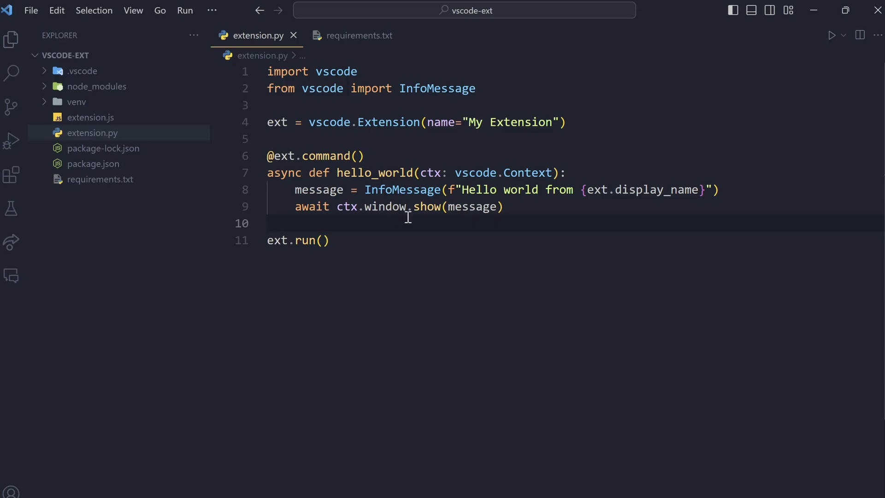
mouse_move(486, 217)
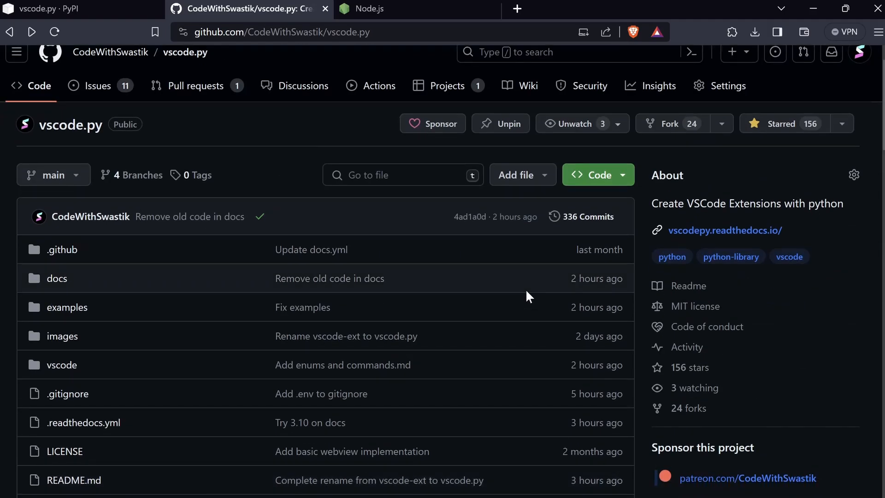
- Scroll the CodeWithSwastik/vscode.py GitHub repository page and select an item in its file list
scroll(down, 3)
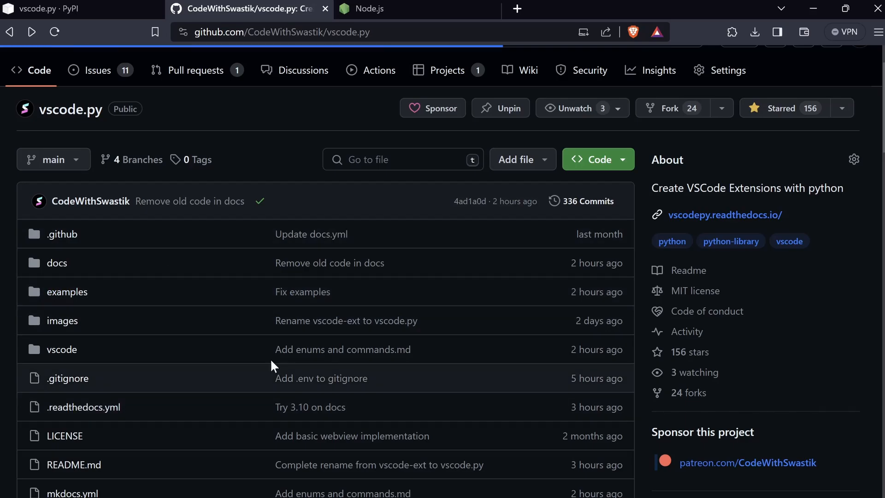
click(67, 291)
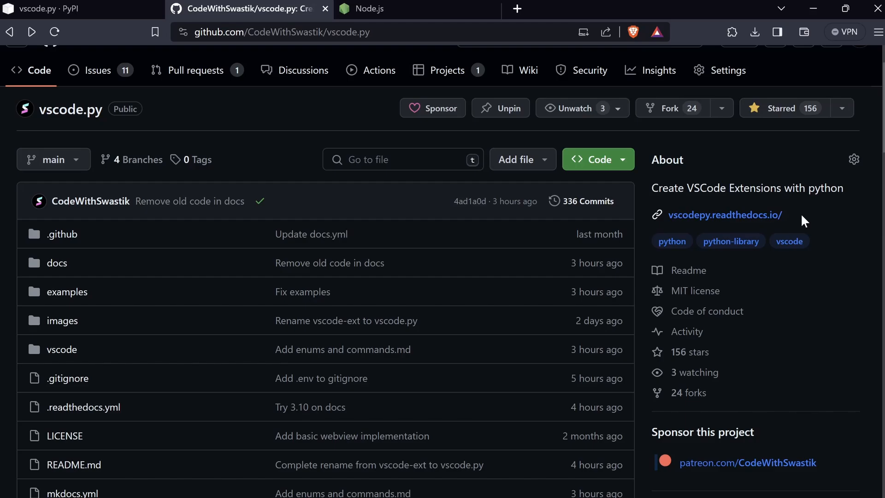
mouse_move(707, 232)
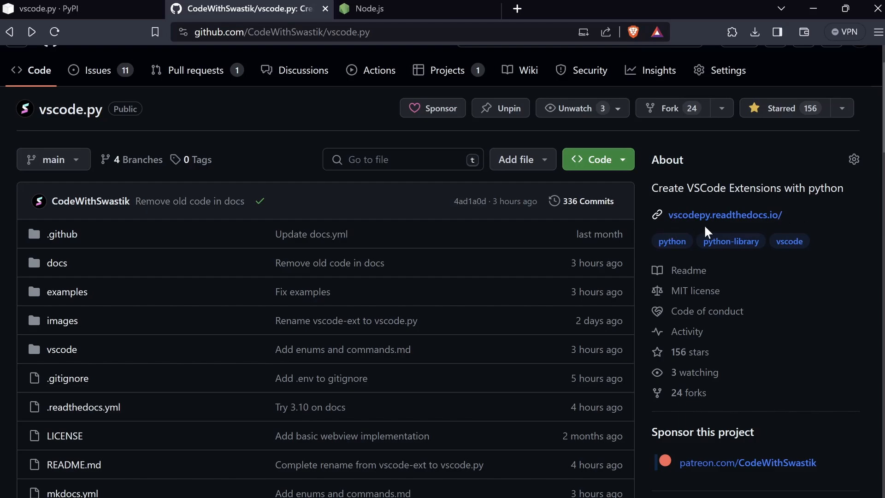